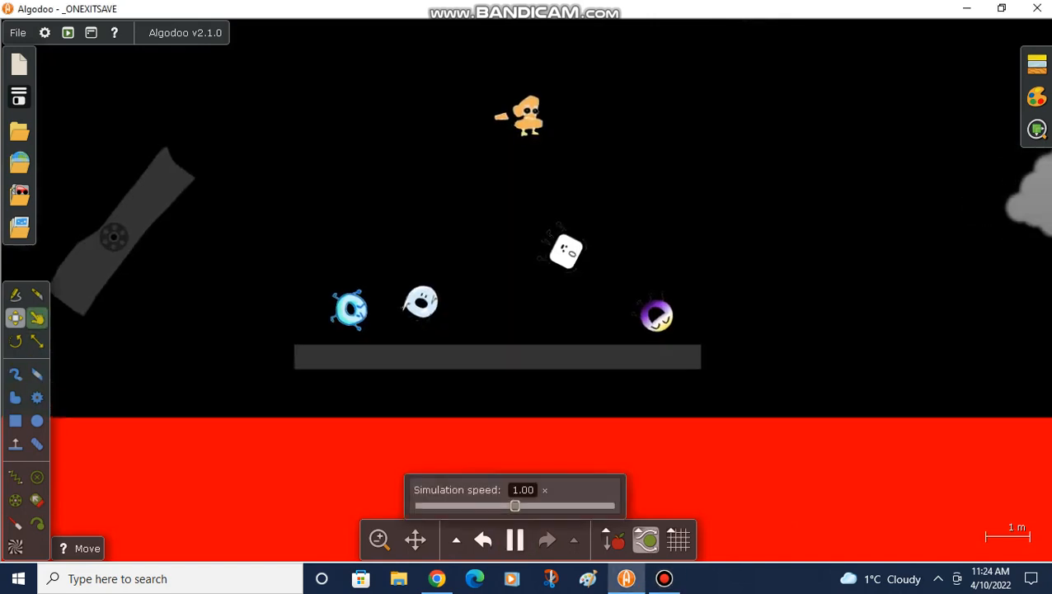
# - Lay a long thin box right of the characters, above the red lava, as the pan's base
pyautogui.click(36, 317)
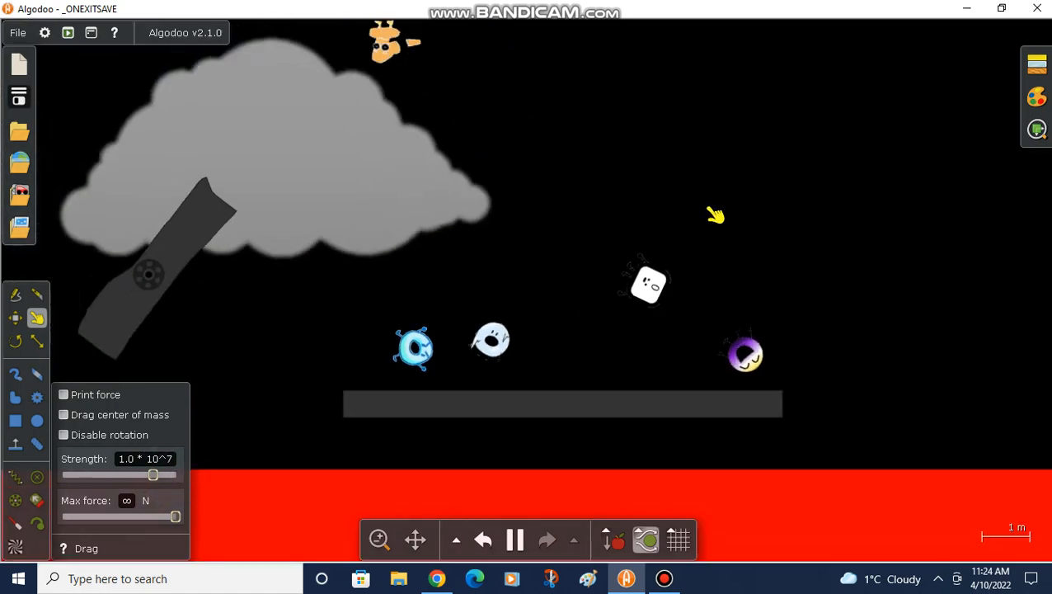
pyautogui.click(515, 539)
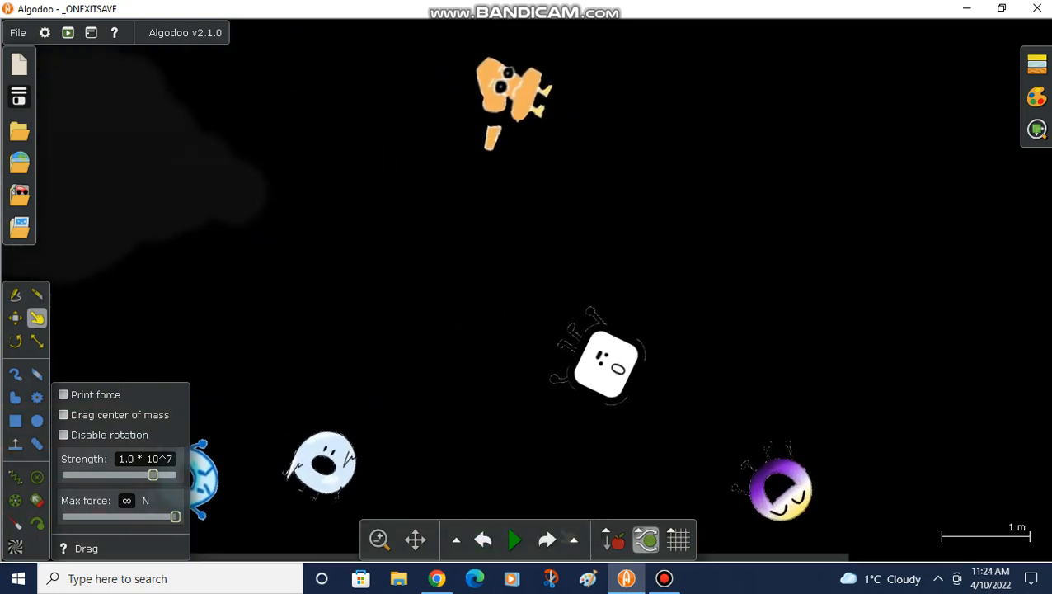
pyautogui.click(514, 539)
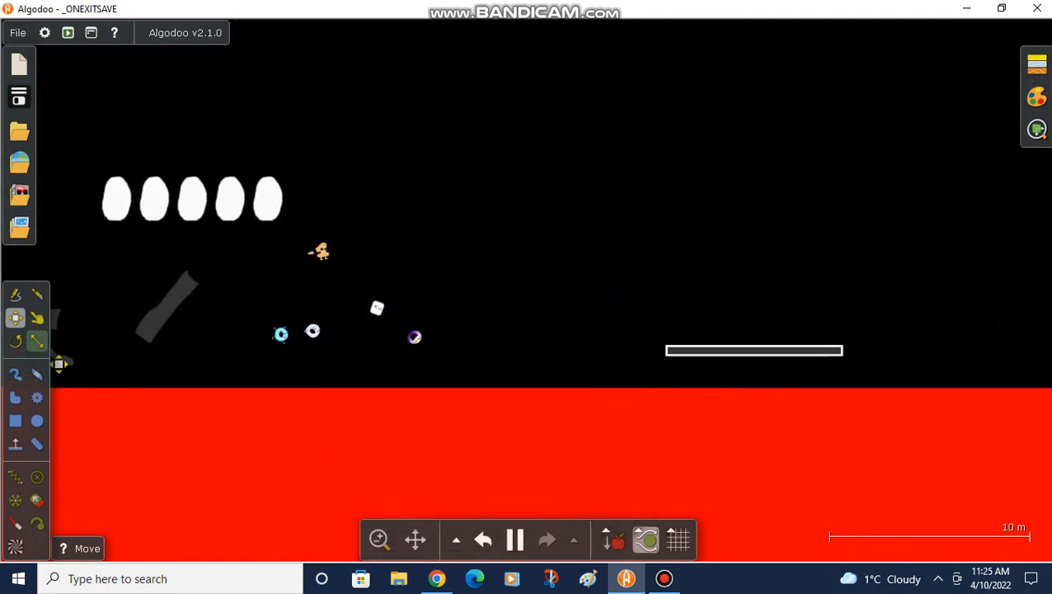
# - Add grey boxes and angle them up-right from the base's right end to form the handle
pyautogui.click(514, 539)
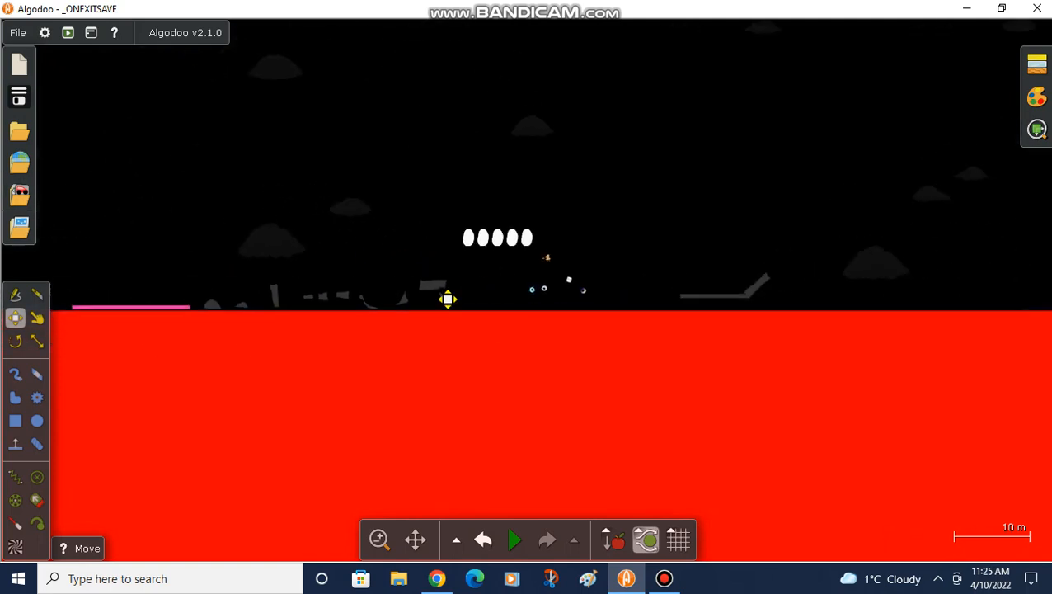
pyautogui.rightClick(448, 299)
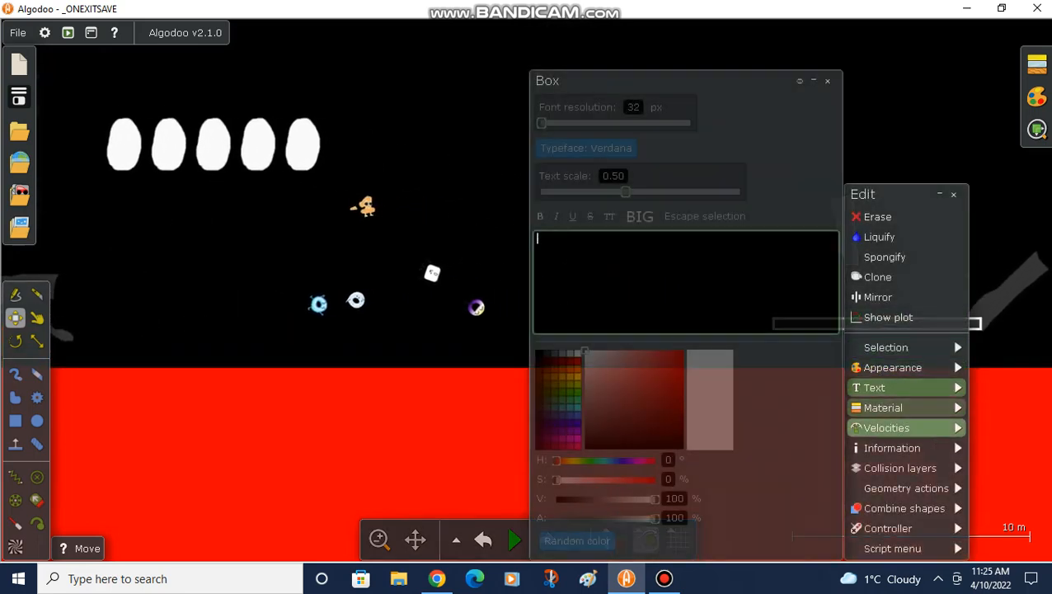
pyautogui.click(884, 407)
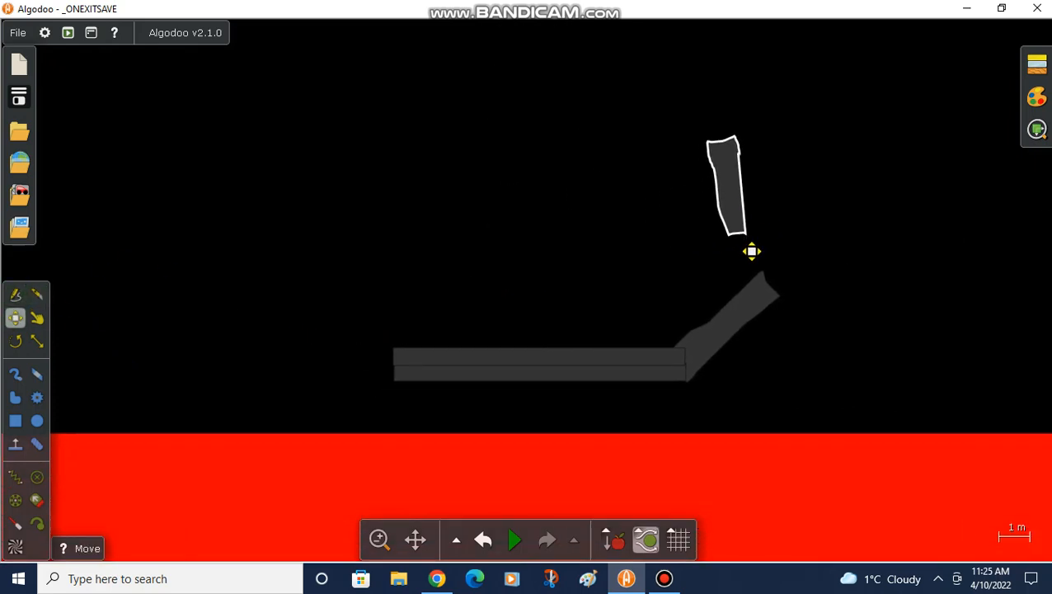
pyautogui.moveTo(751, 251); pyautogui.dragTo(799, 207)
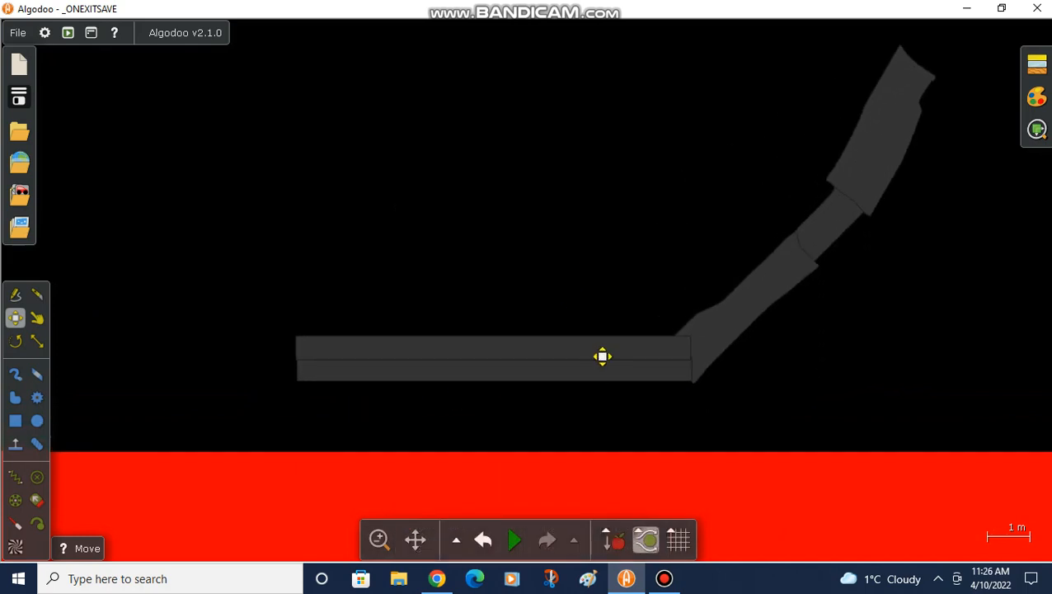
# - Turn a small box upright and move it to the pan's left end as a lip
pyautogui.click(36, 293)
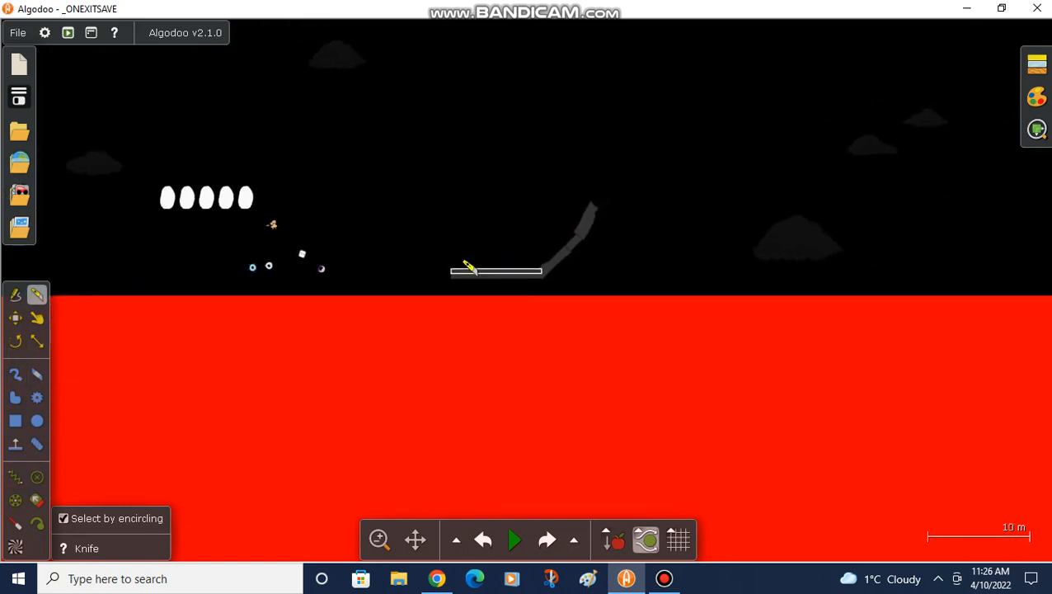
pyautogui.click(36, 317)
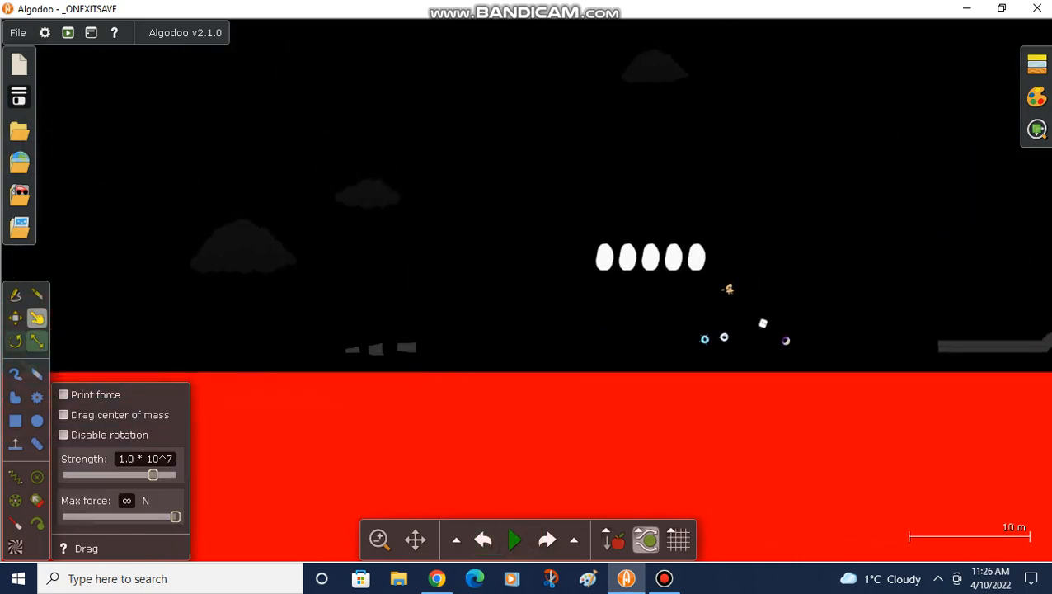
pyautogui.click(15, 316)
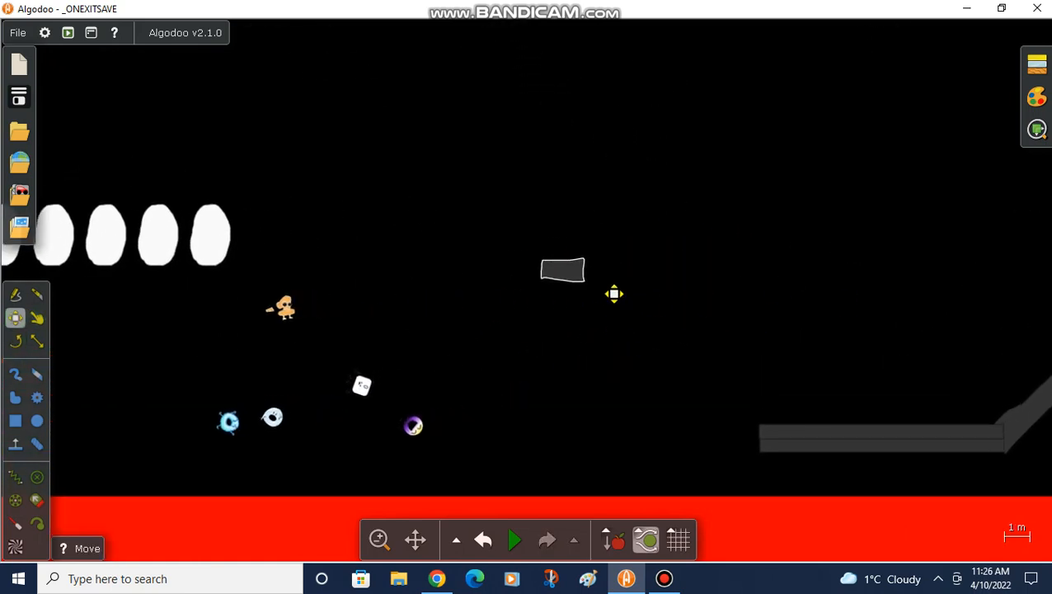
pyautogui.moveTo(613, 293); pyautogui.dragTo(569, 277)
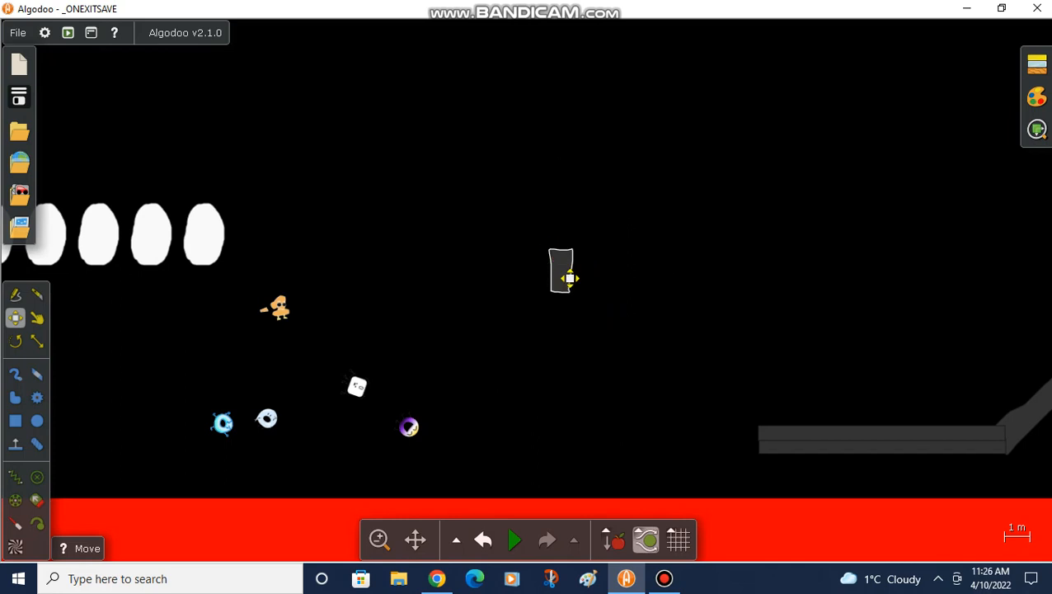
pyautogui.moveTo(564, 277); pyautogui.dragTo(771, 449)
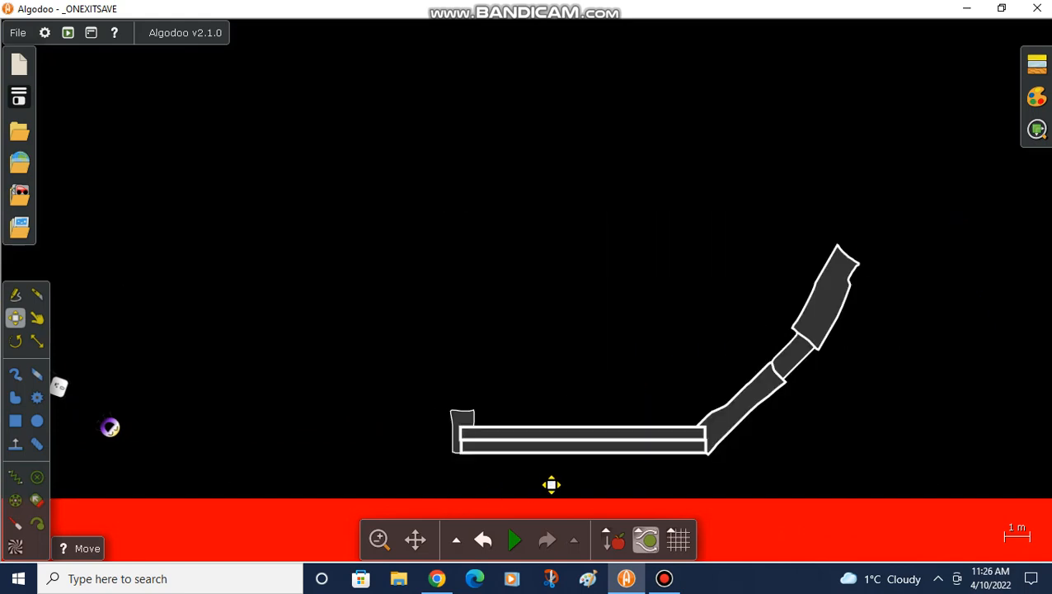
# - Merge all the pan pieces into one grey shape and return the view to the characters
pyautogui.rightClick(577, 437)
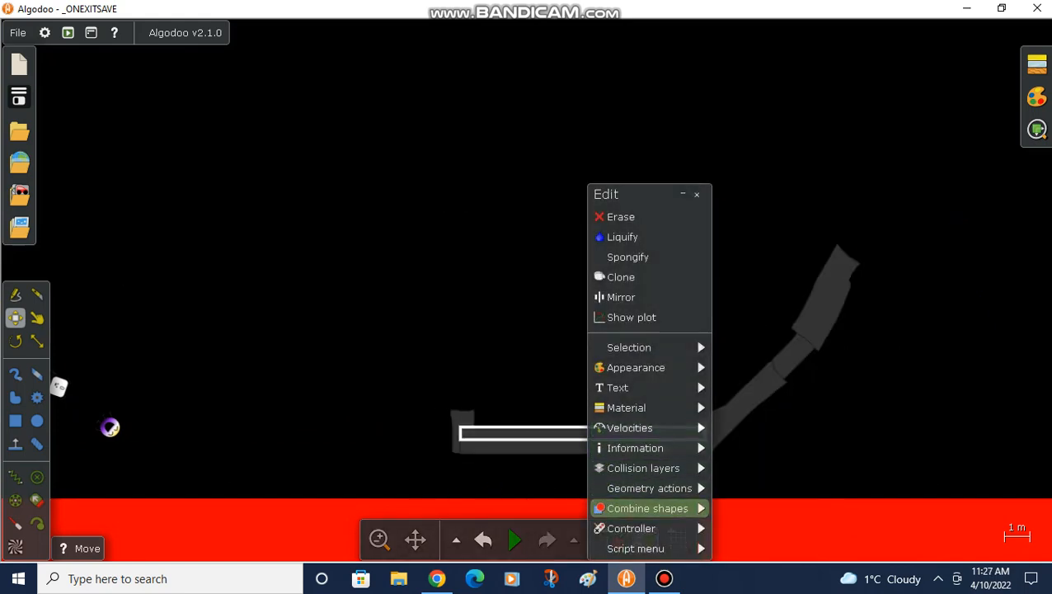
pyautogui.click(643, 468)
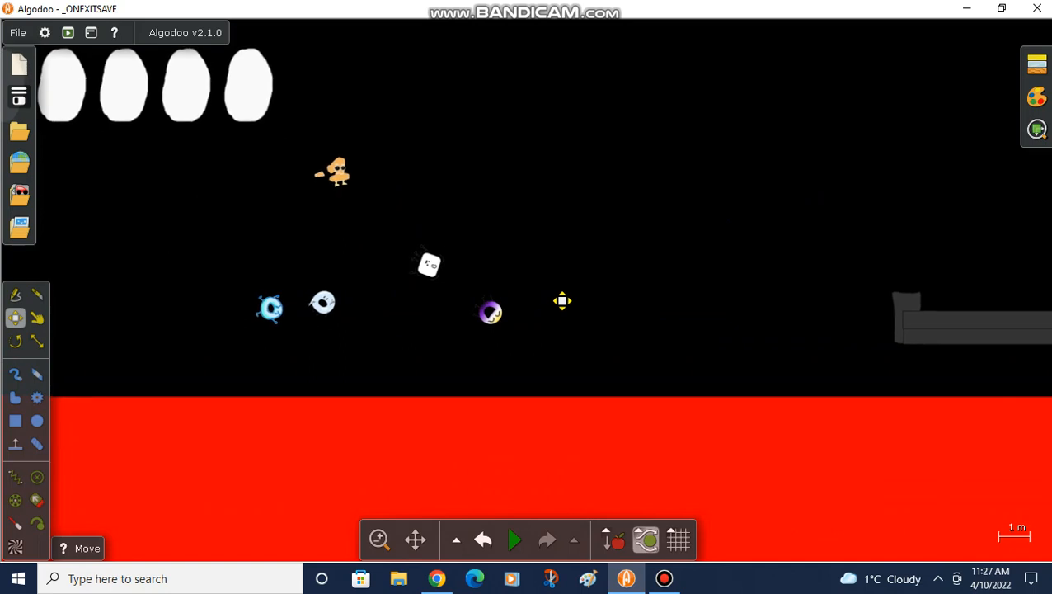
pyautogui.scroll(-3)
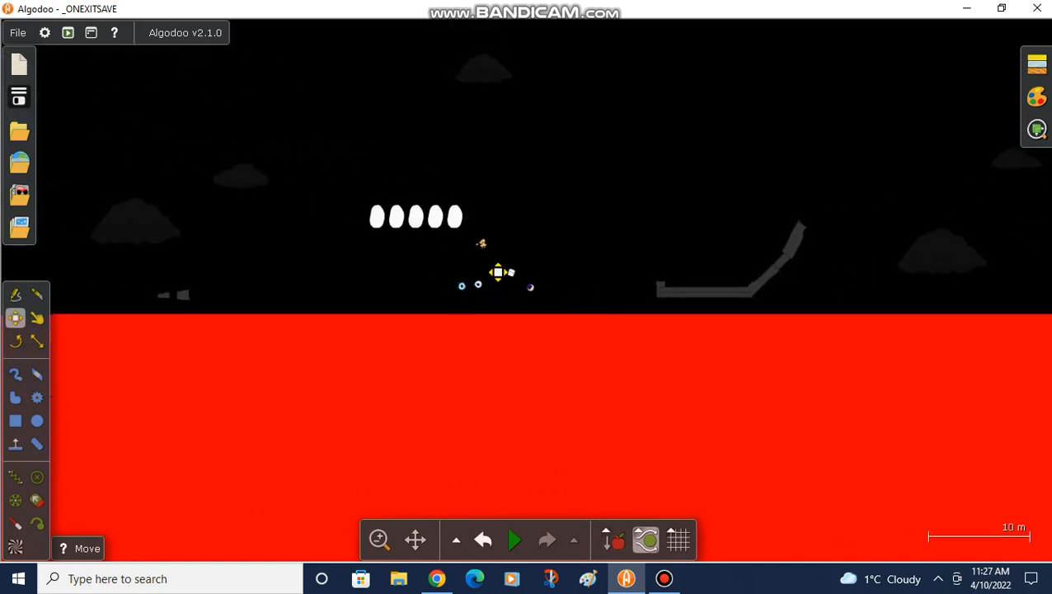
pyautogui.click(515, 539)
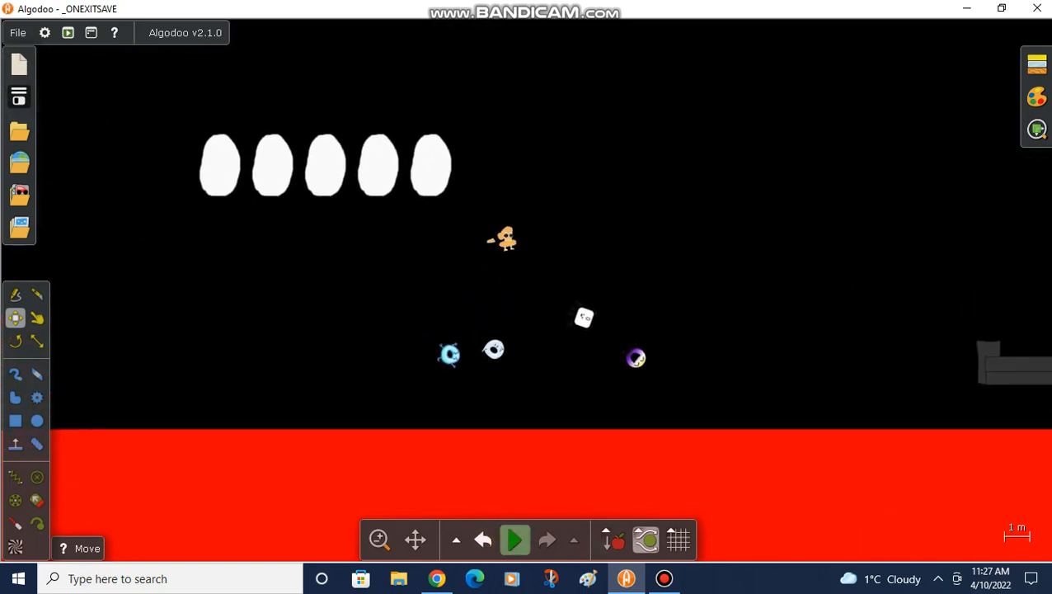
# - Run the scene, fling one egg from the row toward the pan, then pause
pyautogui.click(514, 540)
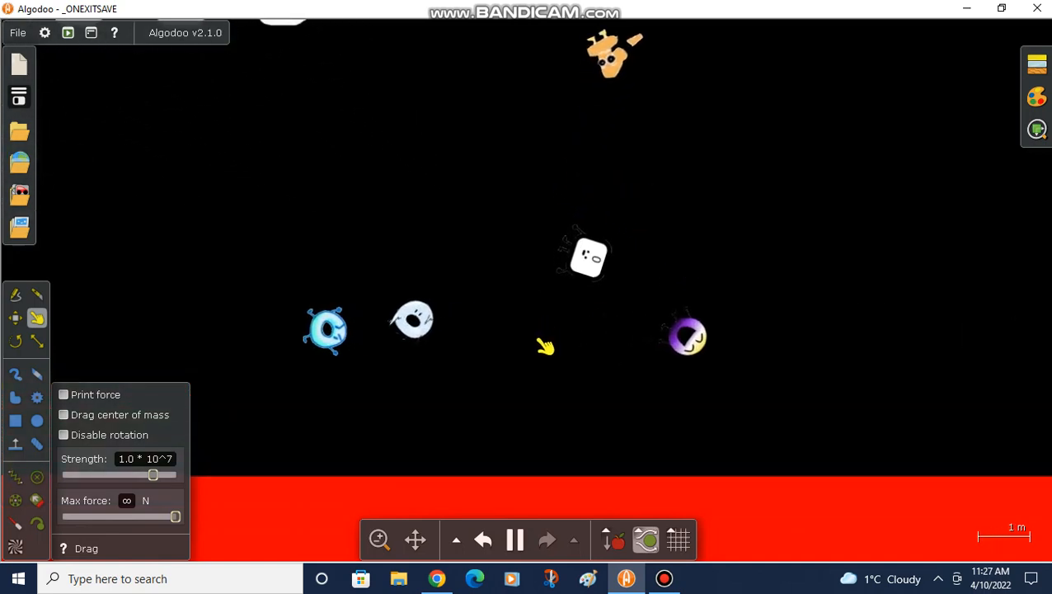
pyautogui.click(15, 318)
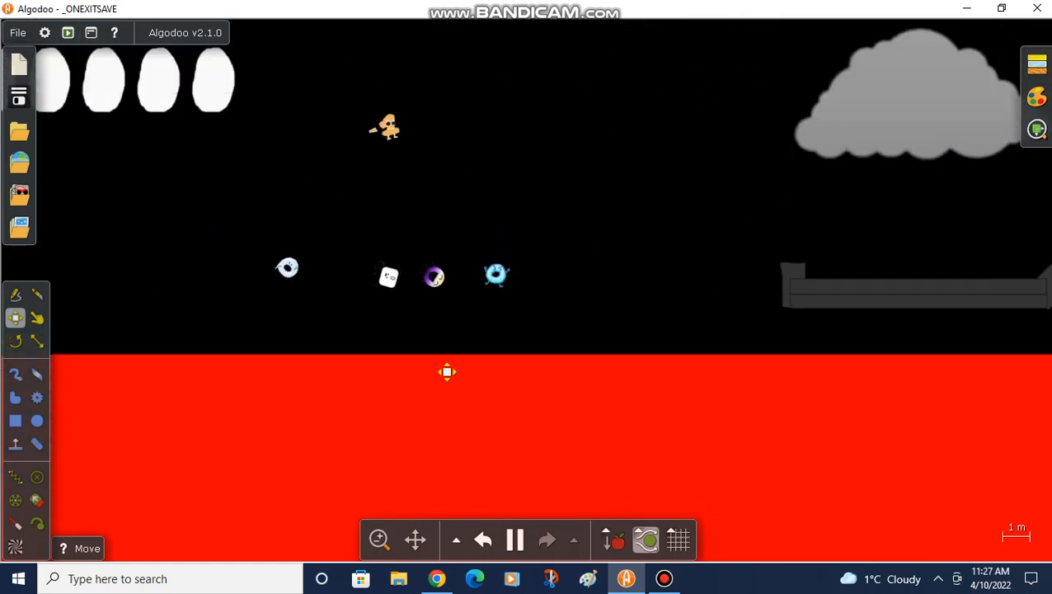
pyautogui.scroll(-3)
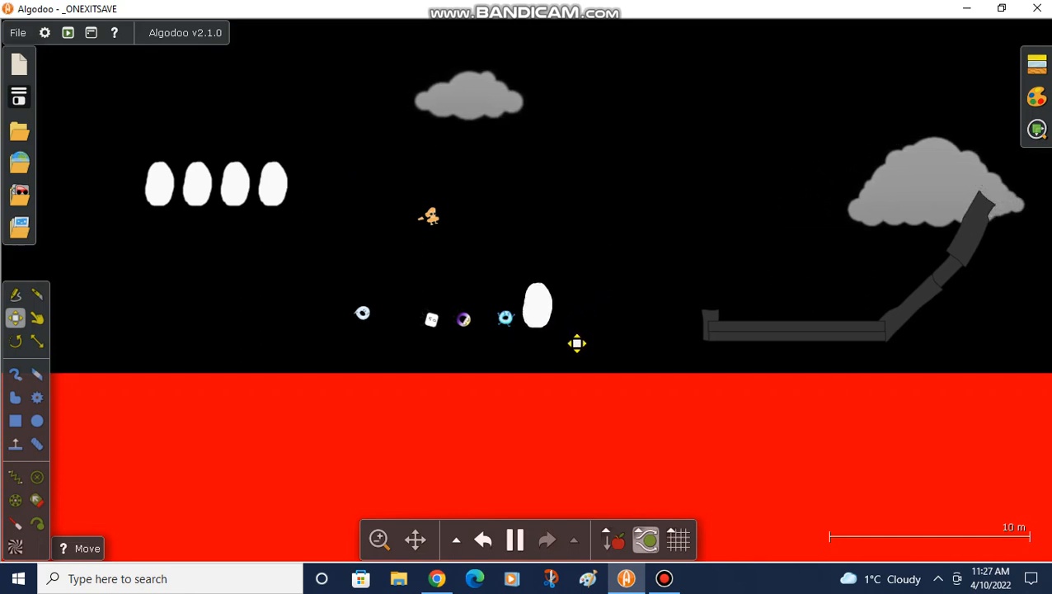
pyautogui.click(36, 317)
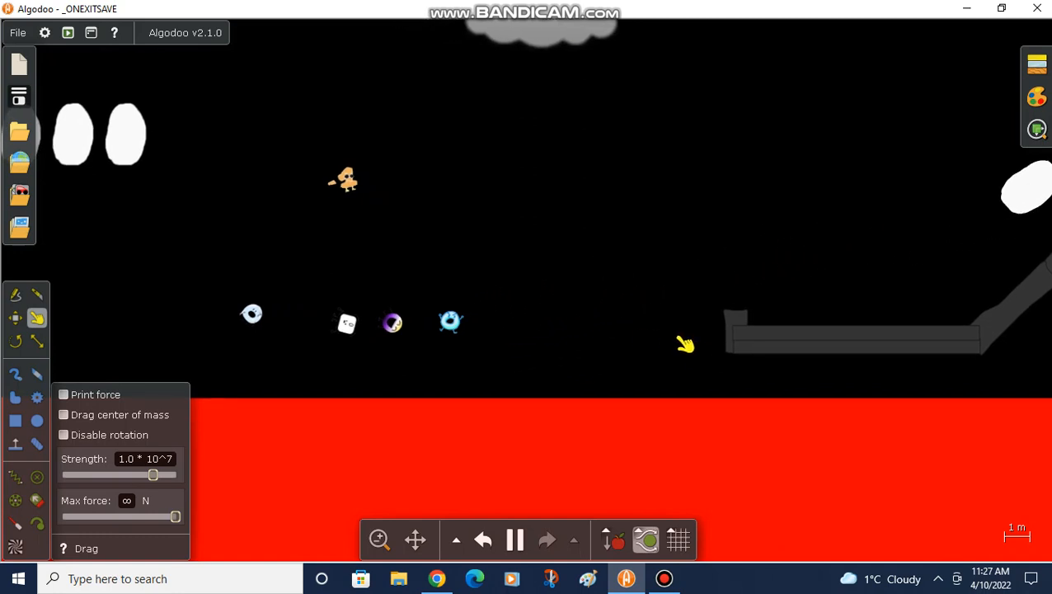
pyautogui.scroll(-3)
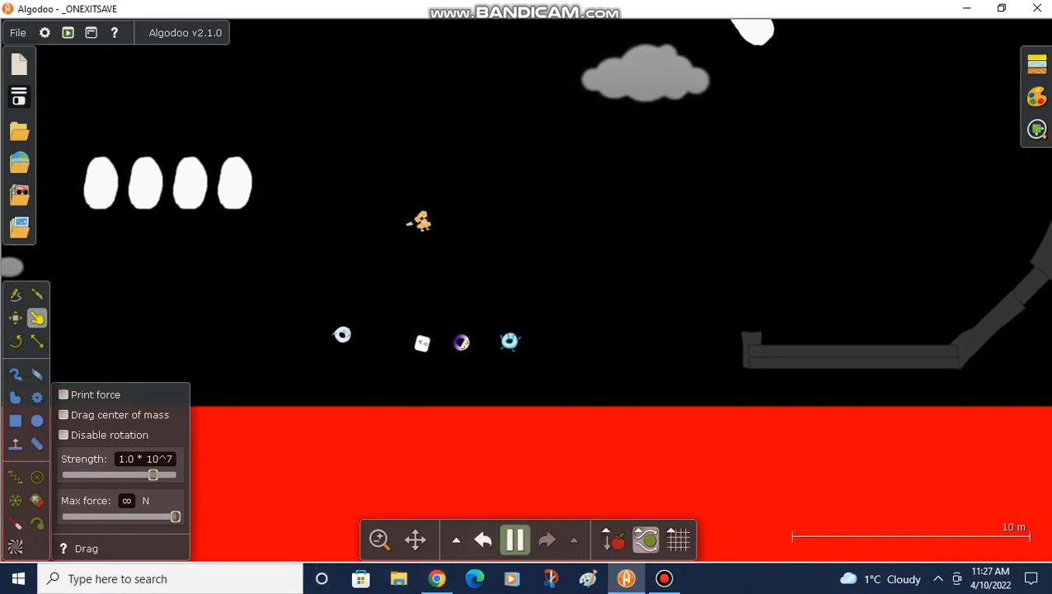
pyautogui.click(515, 539)
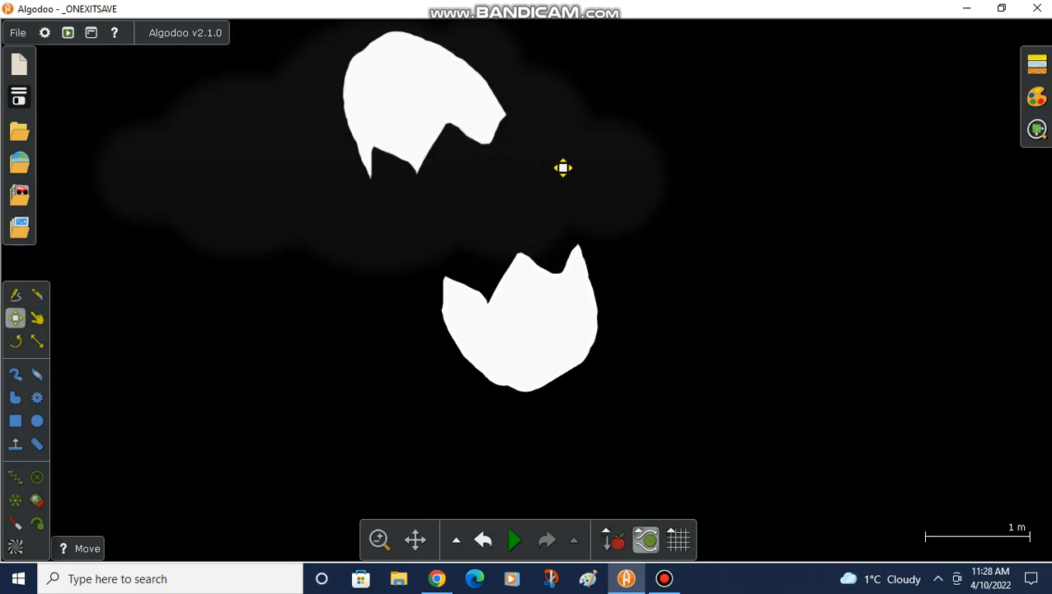
# - Add a yellow yolk circle and set up the brush for painting around it
pyautogui.click(36, 420)
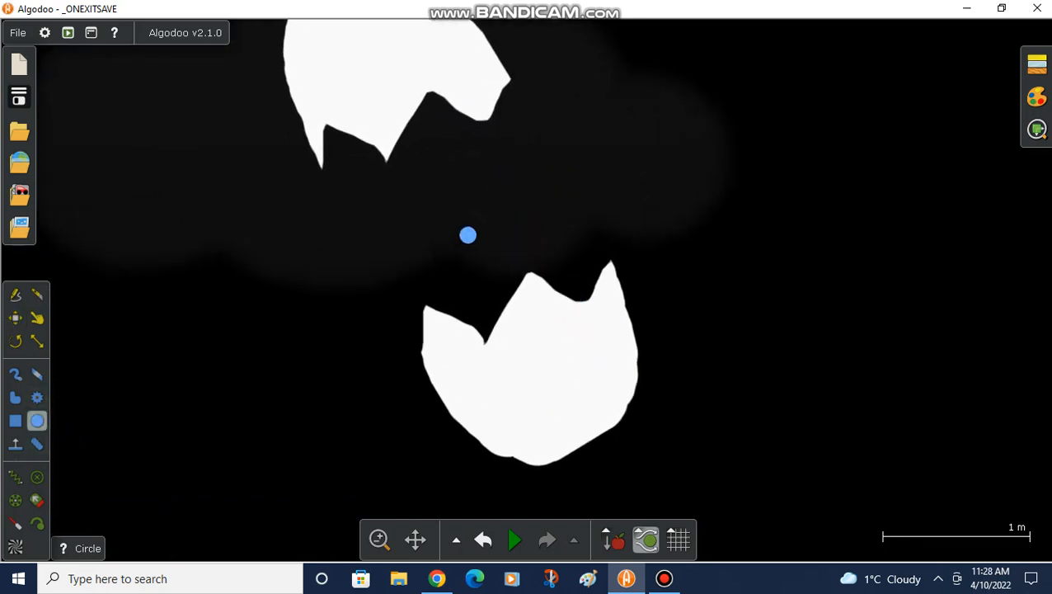
pyautogui.rightClick(468, 234)
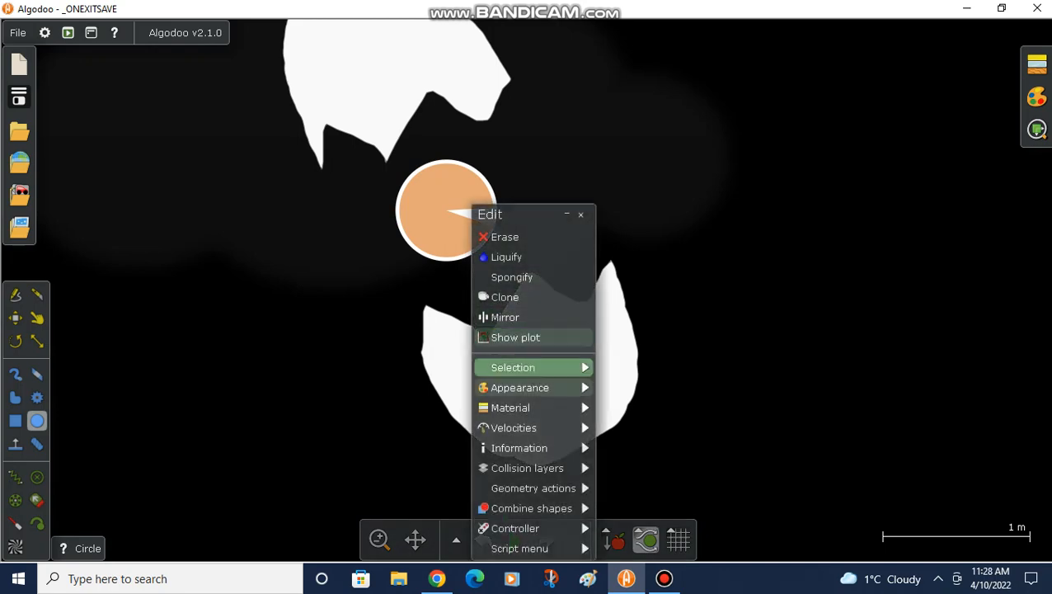
pyautogui.click(521, 388)
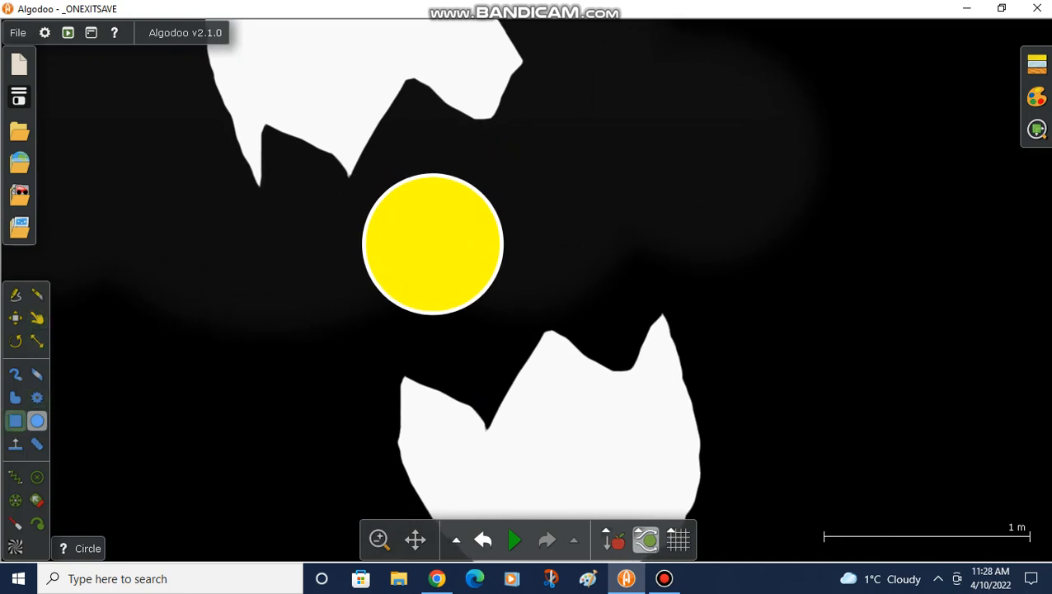
pyautogui.click(14, 374)
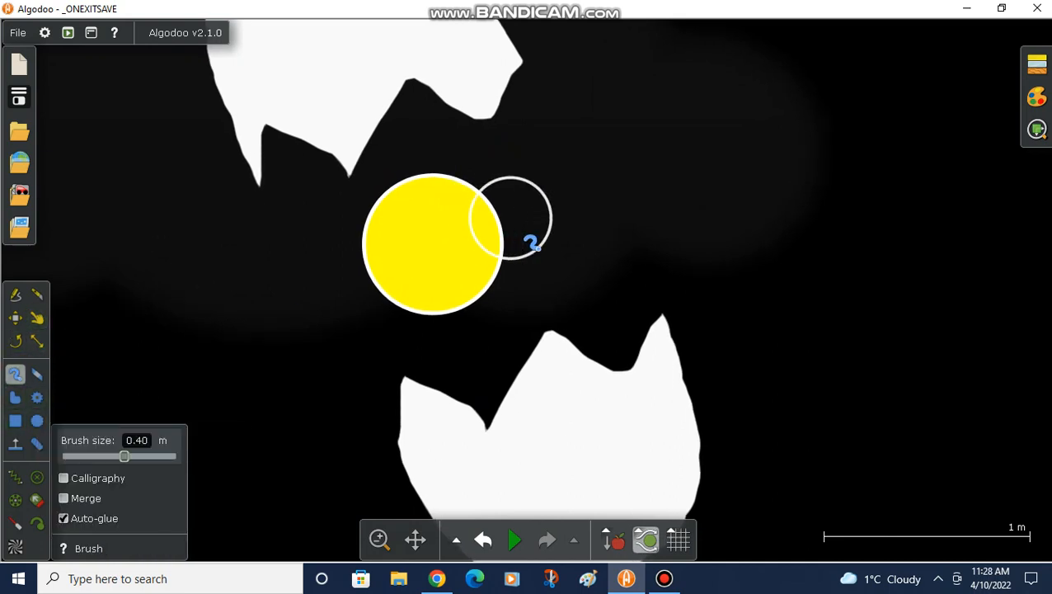
pyautogui.click(37, 317)
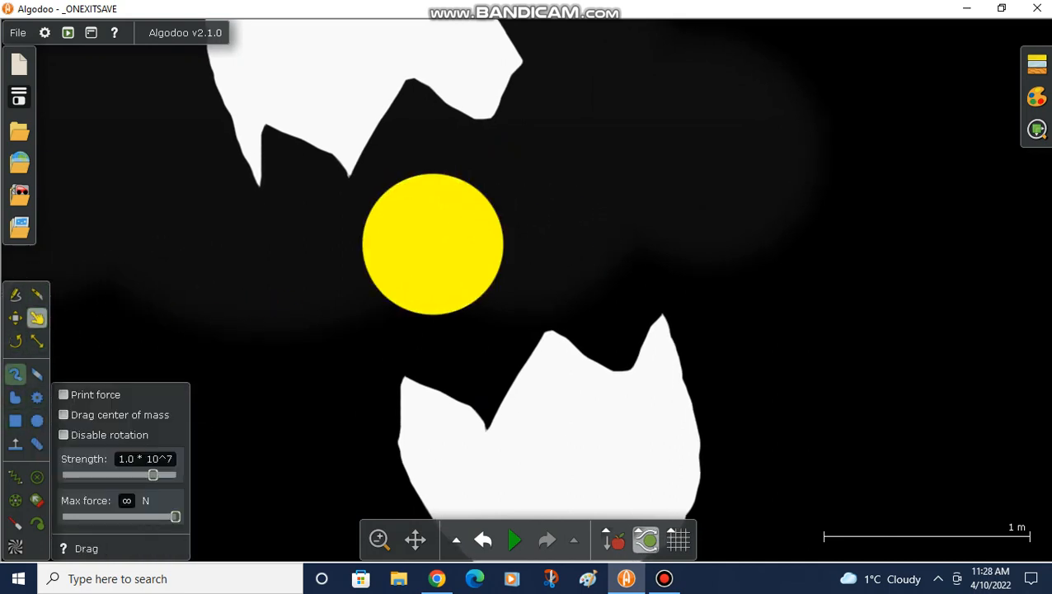
pyautogui.click(15, 375)
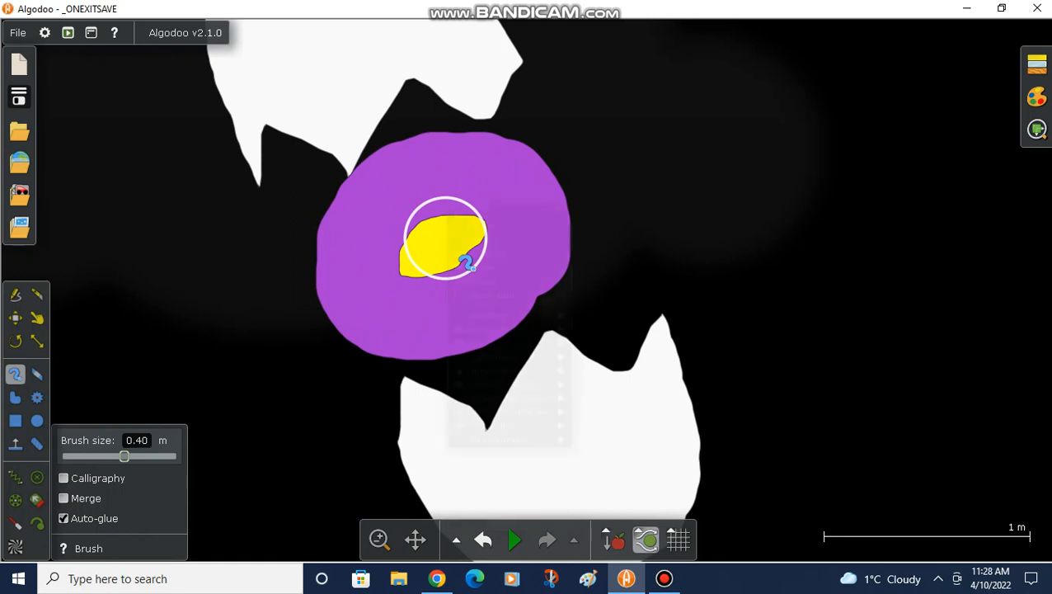
pyautogui.click(15, 319)
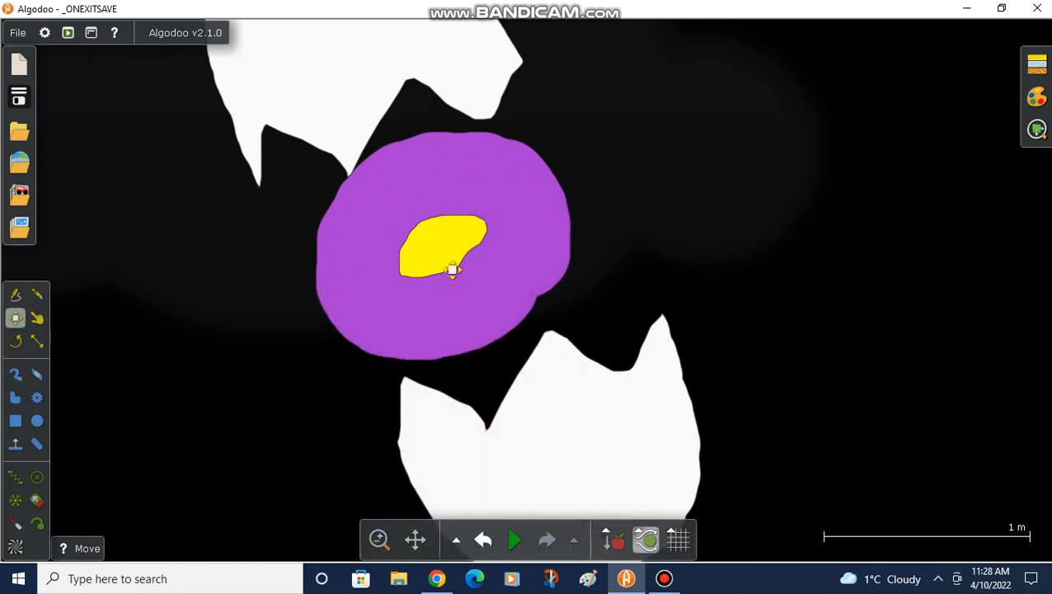
# - Undo the stray purple and extra yellow paint, then paint egg white around the yolk
pyautogui.click(514, 539)
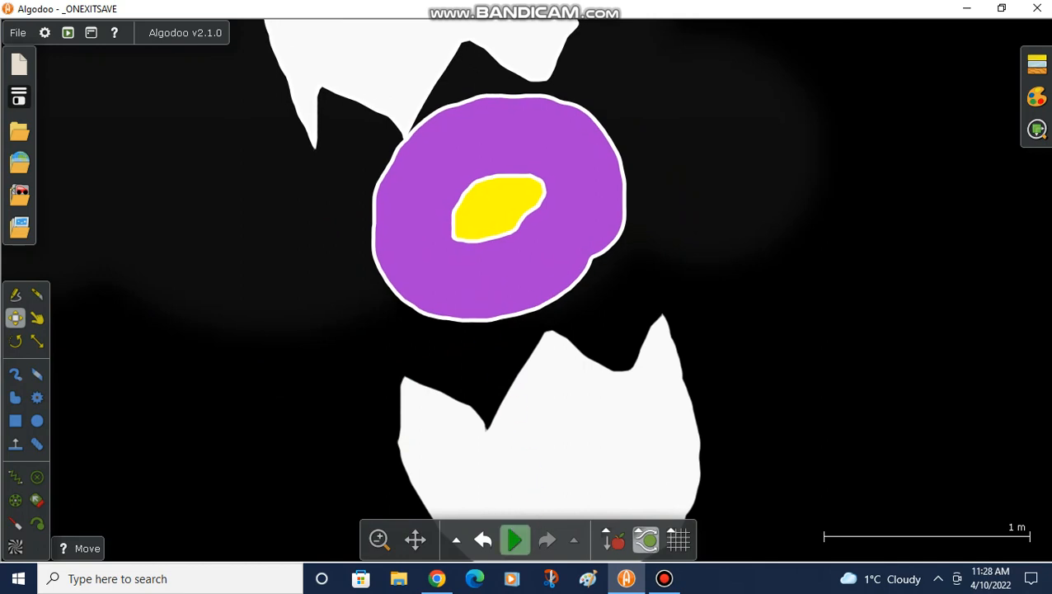
pyautogui.click(514, 539)
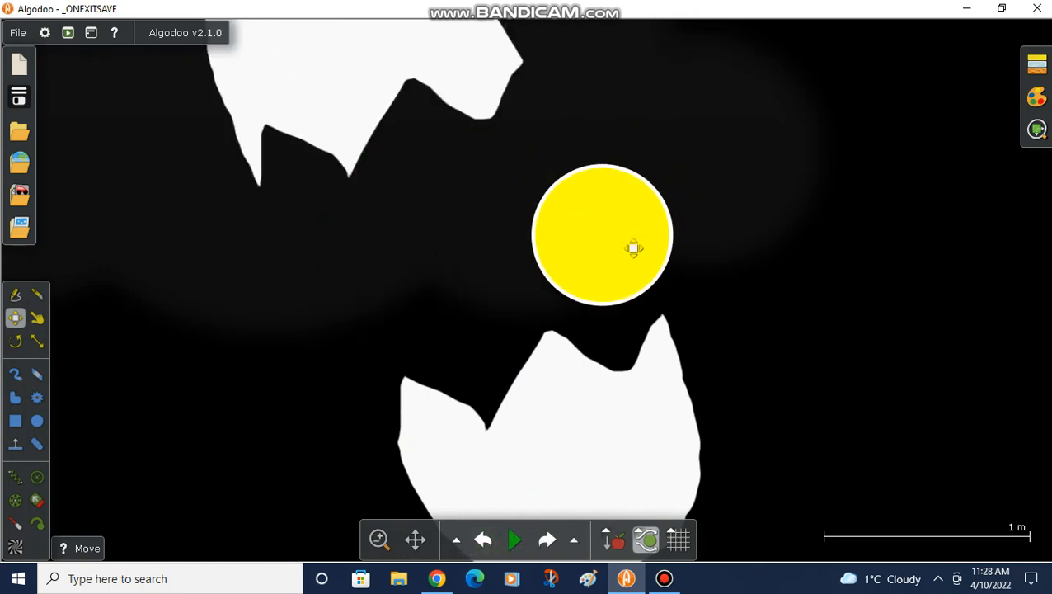
pyautogui.click(15, 372)
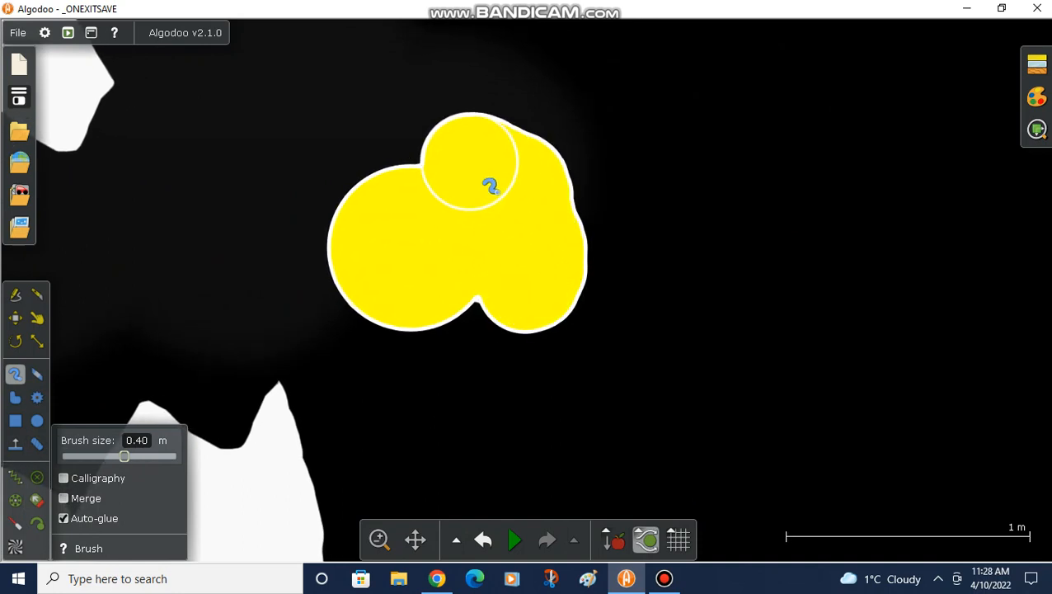
pyautogui.click(37, 317)
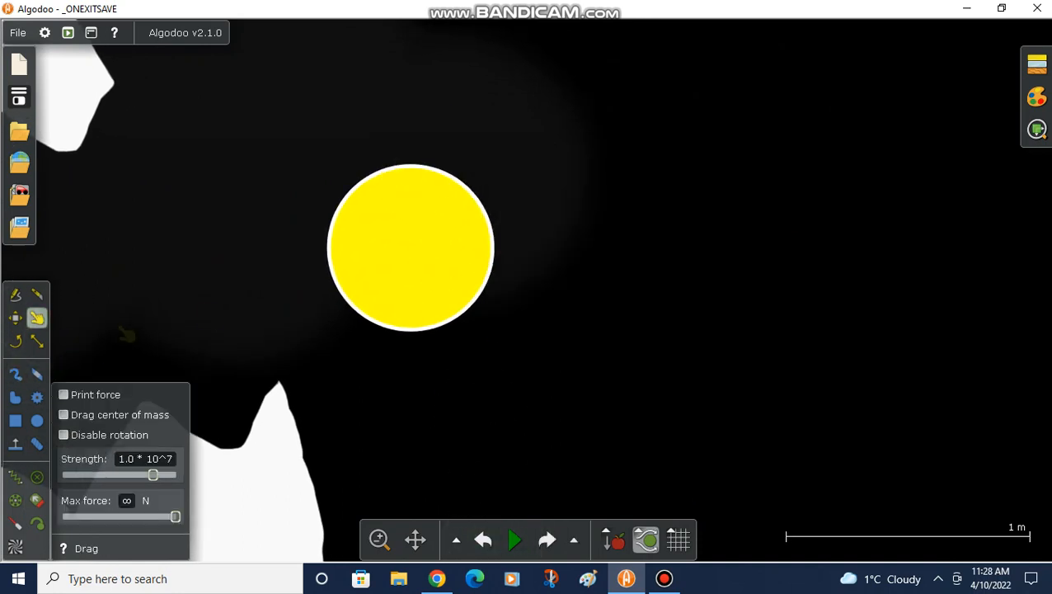
pyautogui.click(16, 372)
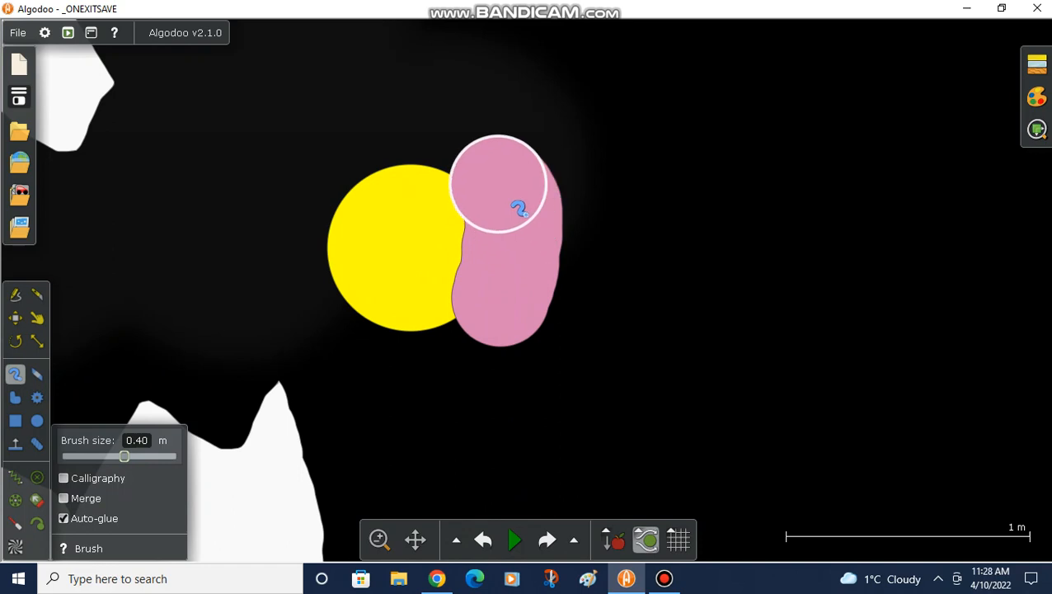
pyautogui.moveTo(517, 208); pyautogui.dragTo(402, 371)
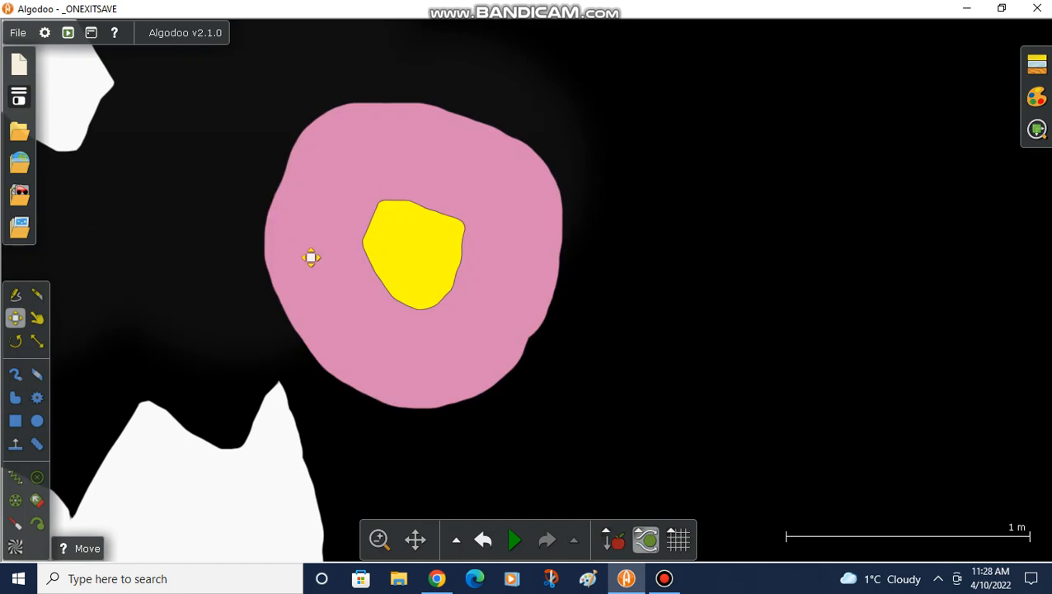
# - Move the painted egg into the cracked shell halves and start the simulation
pyautogui.moveTo(312, 257); pyautogui.dragTo(488, 442)
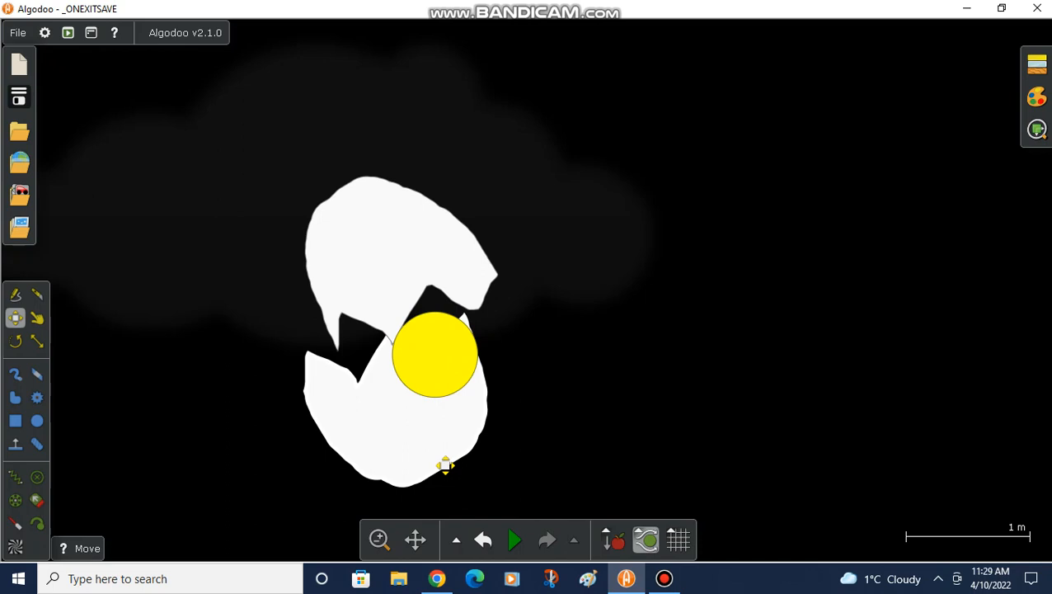
pyautogui.click(514, 539)
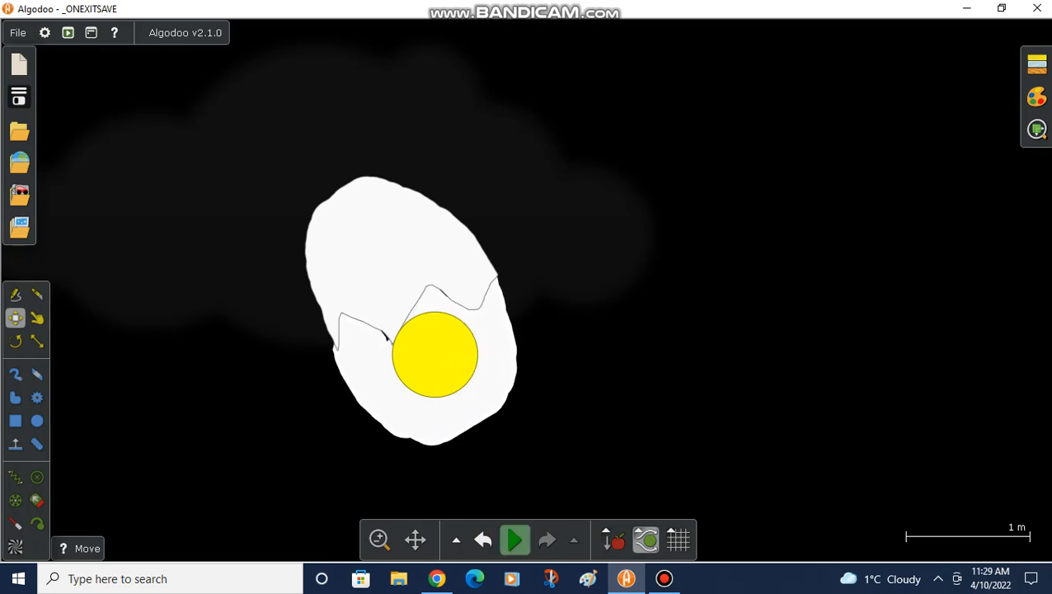
# - Run the scene and pan across toward the smiley character beside the white cube
pyautogui.click(514, 539)
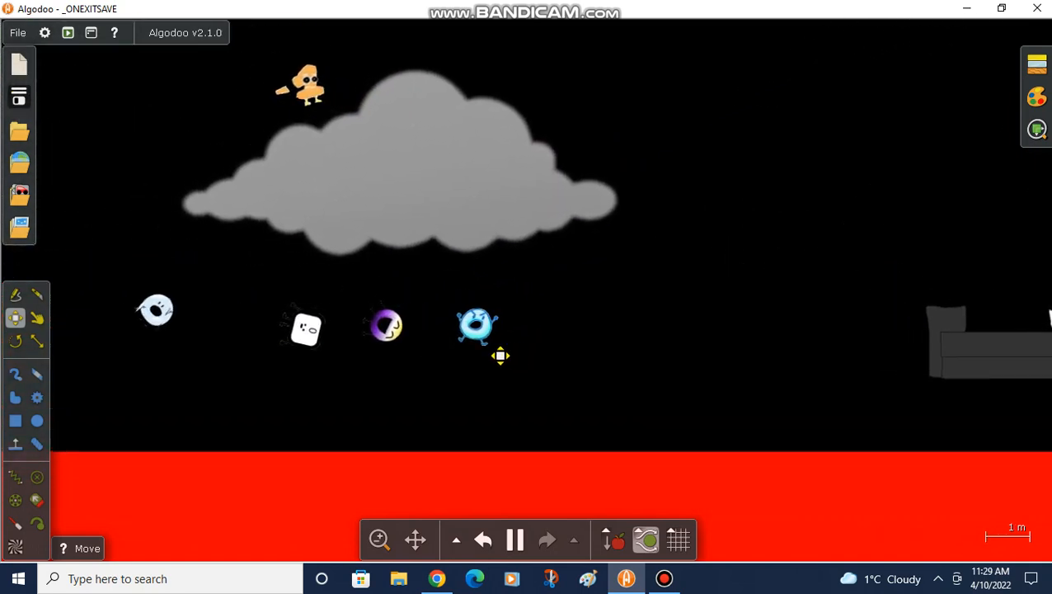
pyautogui.moveTo(477, 323); pyautogui.dragTo(162, 178)
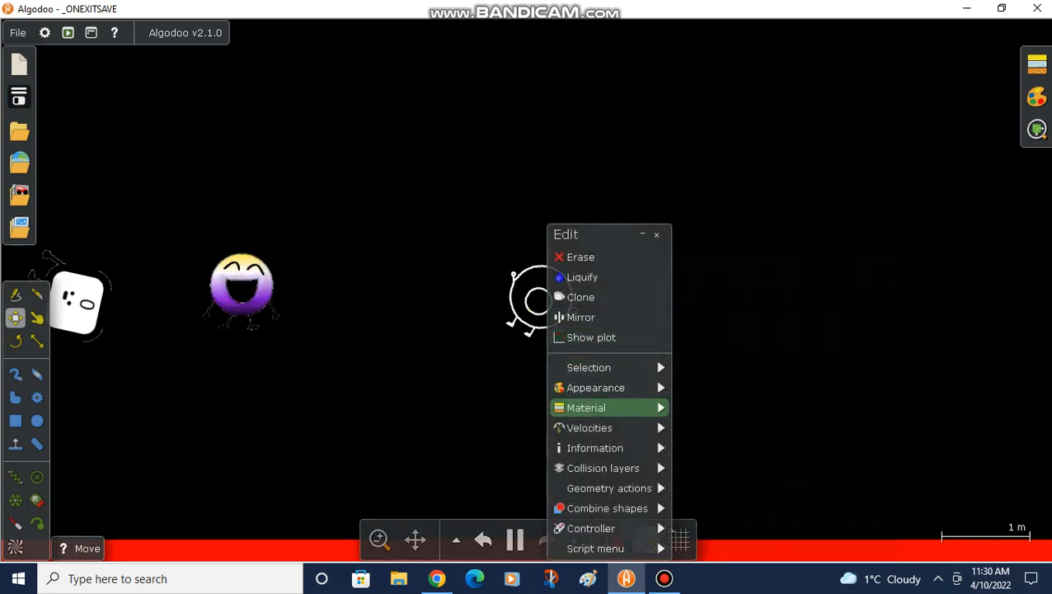
pyautogui.click(595, 386)
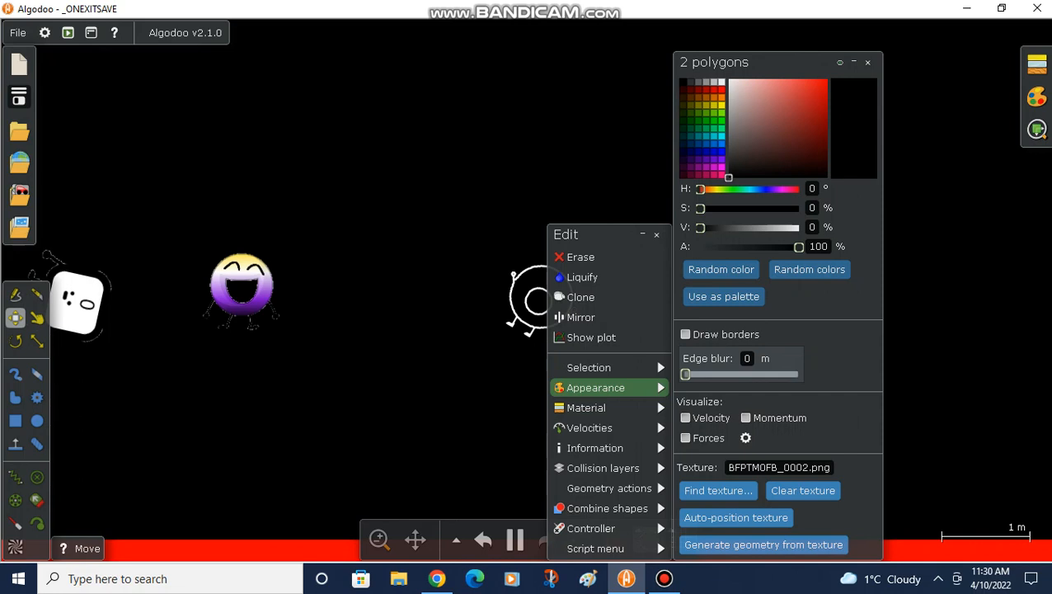
pyautogui.click(728, 80)
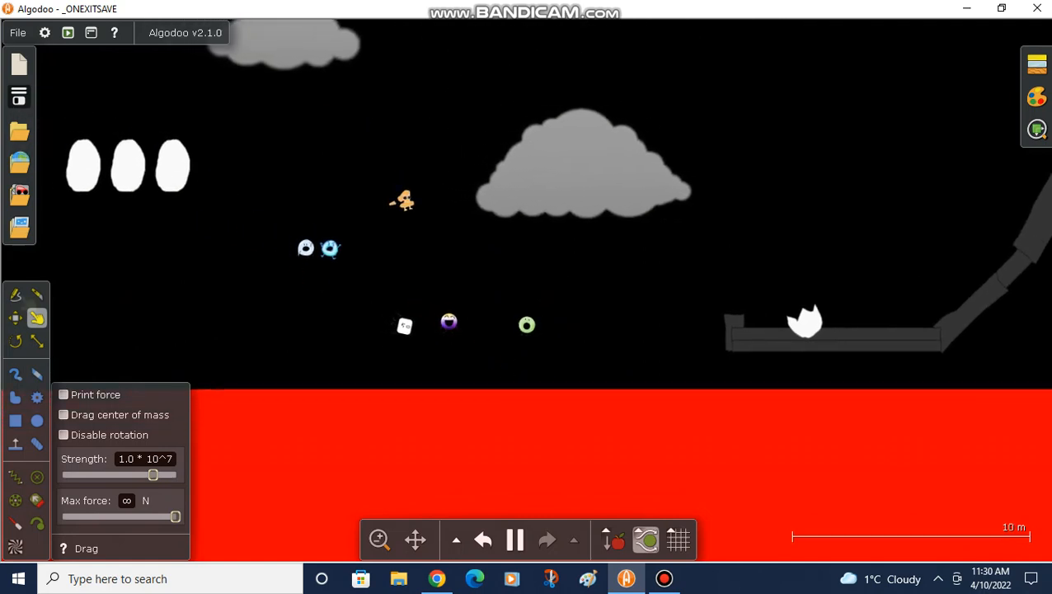
# - Drag the characters about while running, turning the purple caped figure upright near the pan
pyautogui.click(15, 318)
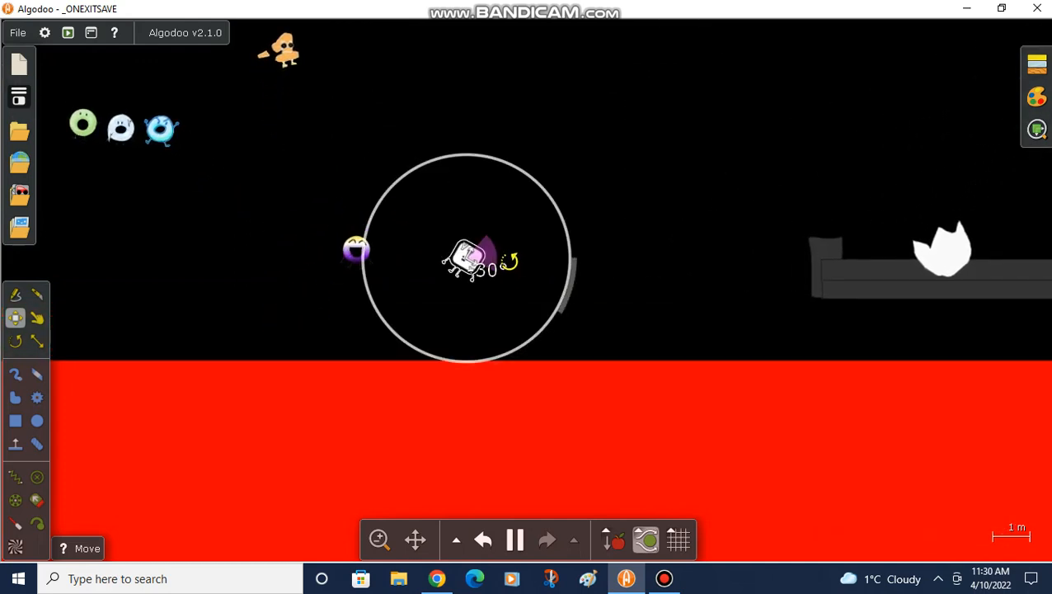
pyautogui.scroll(-3)
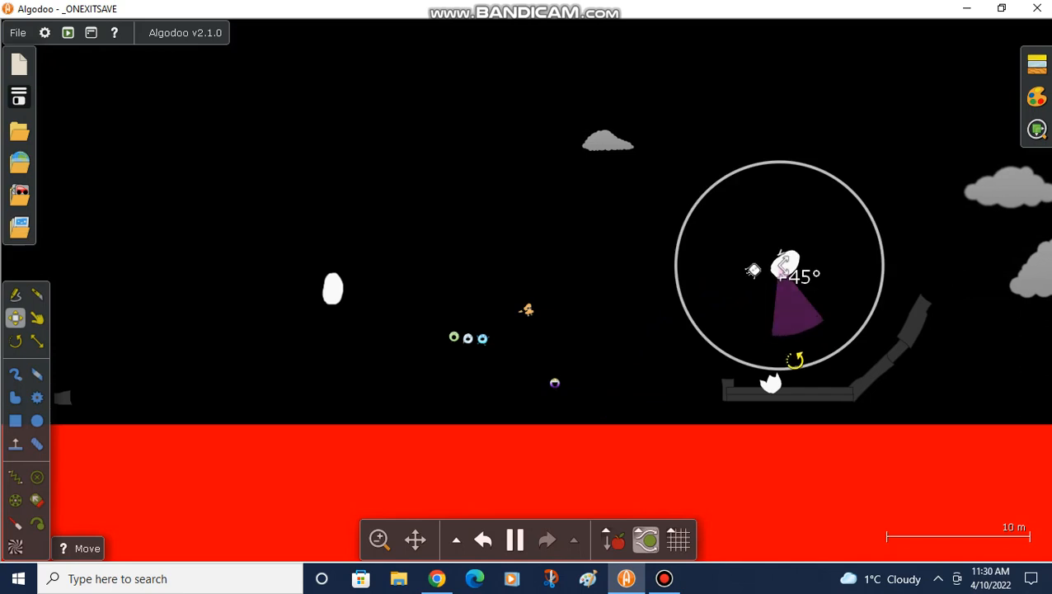
pyautogui.moveTo(795, 360); pyautogui.dragTo(759, 239)
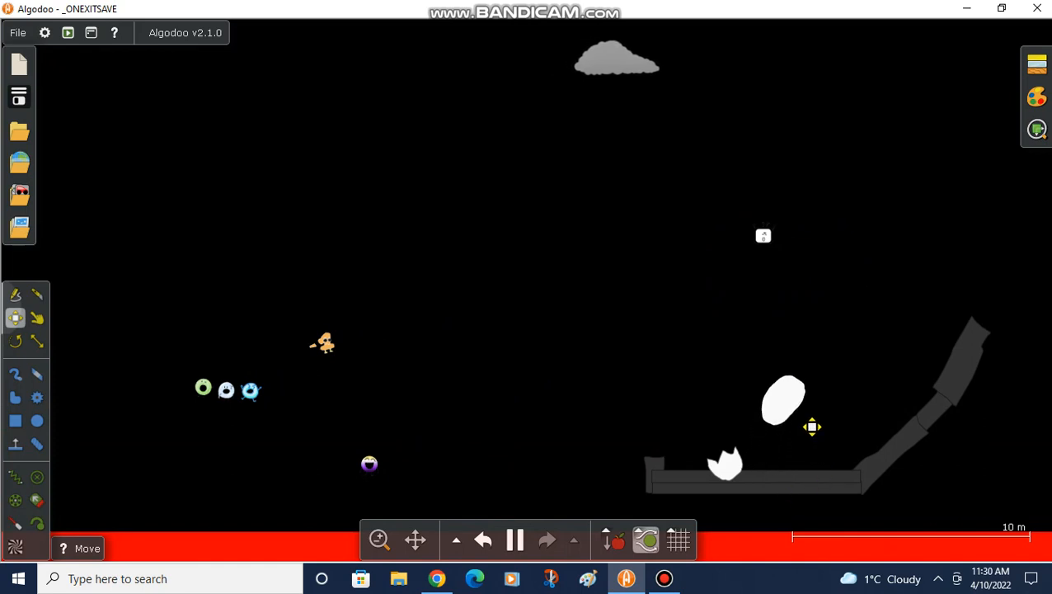
# - Cut the egg over the pan into two halves and pull them apart
pyautogui.click(514, 539)
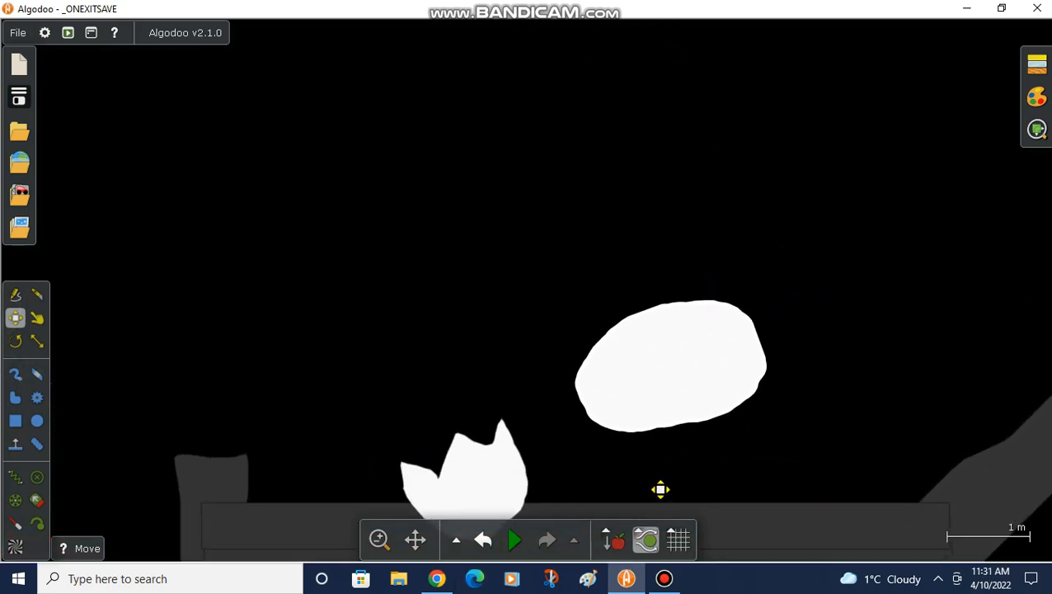
pyautogui.click(36, 293)
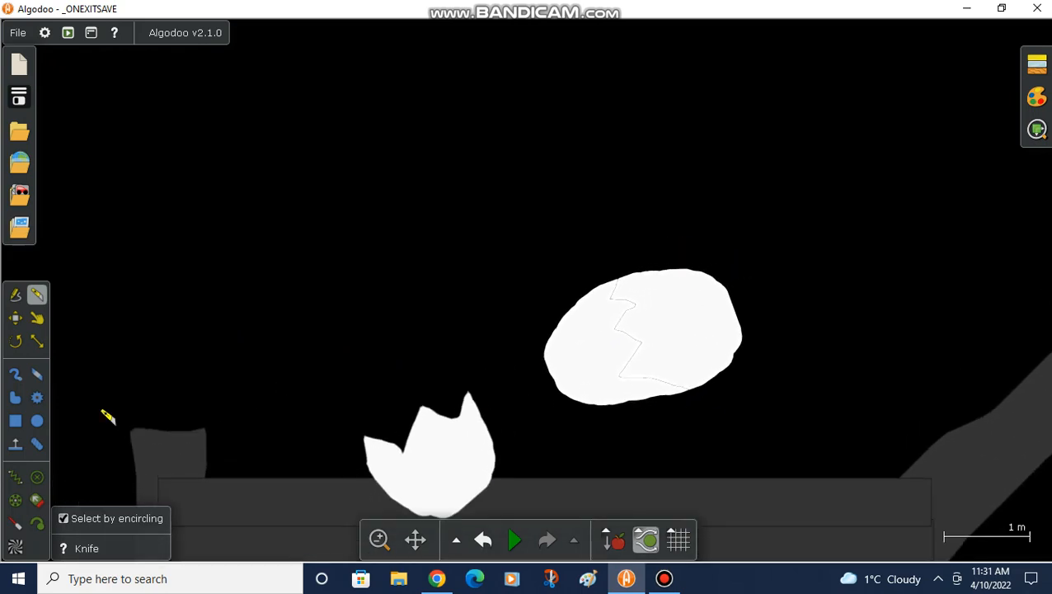
pyautogui.click(36, 317)
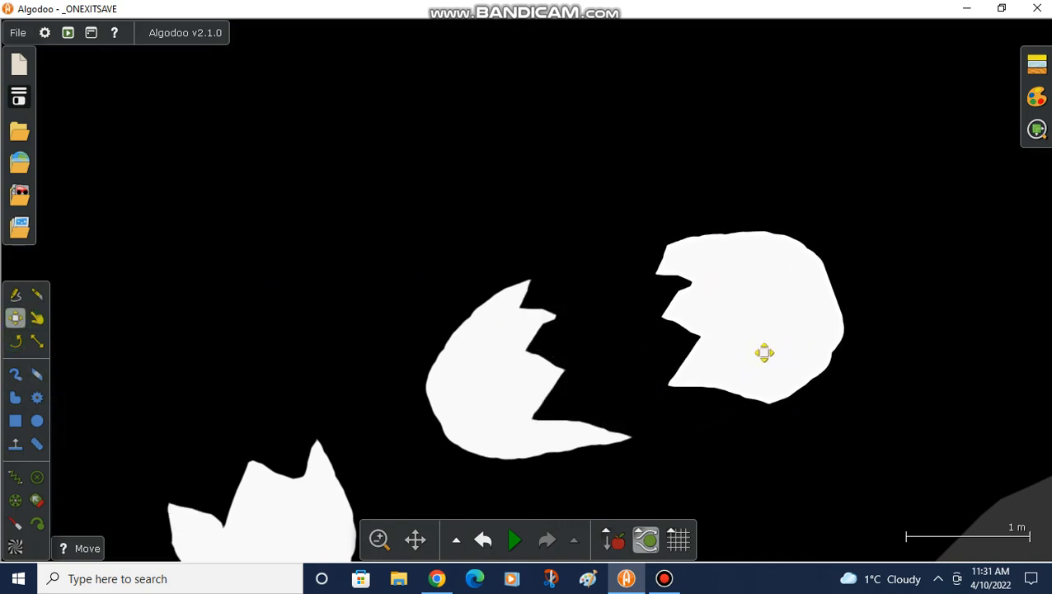
# - Add a circle between the halves, colour it yellow as the yolk, then run the scene
pyautogui.click(37, 421)
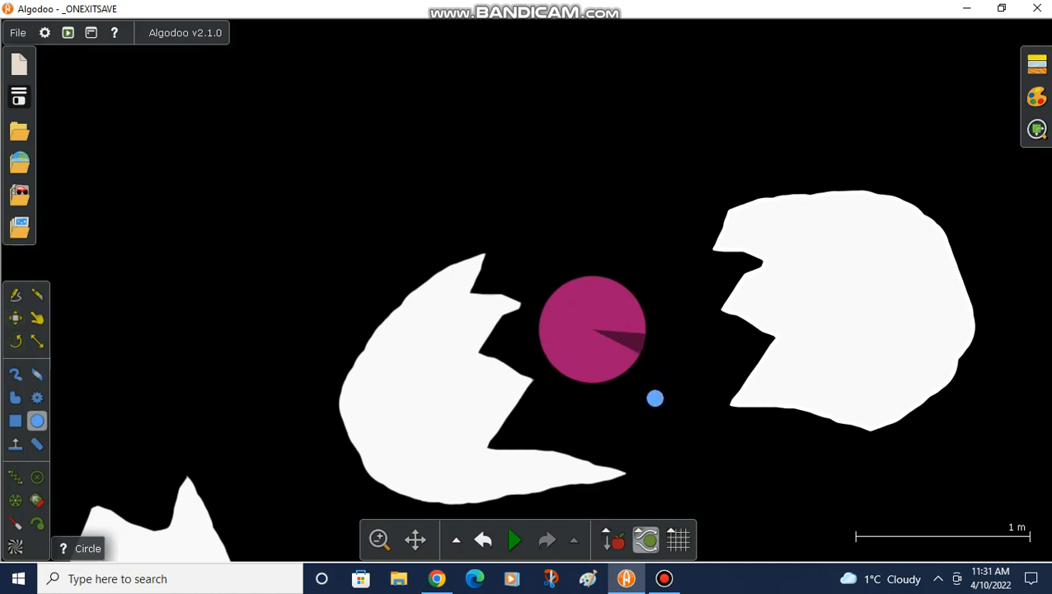
pyautogui.rightClick(592, 329)
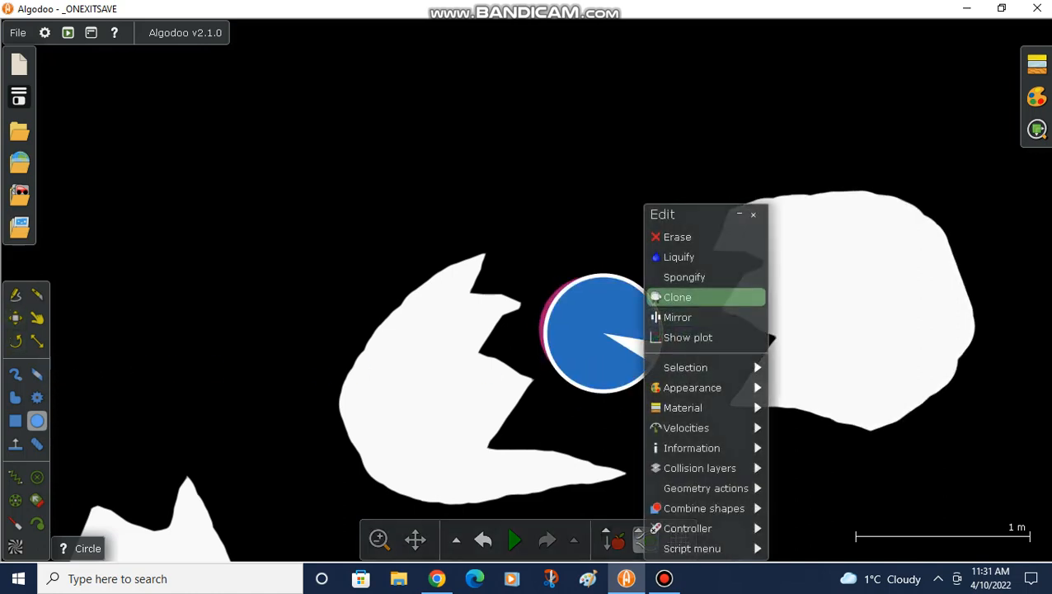
pyautogui.click(676, 297)
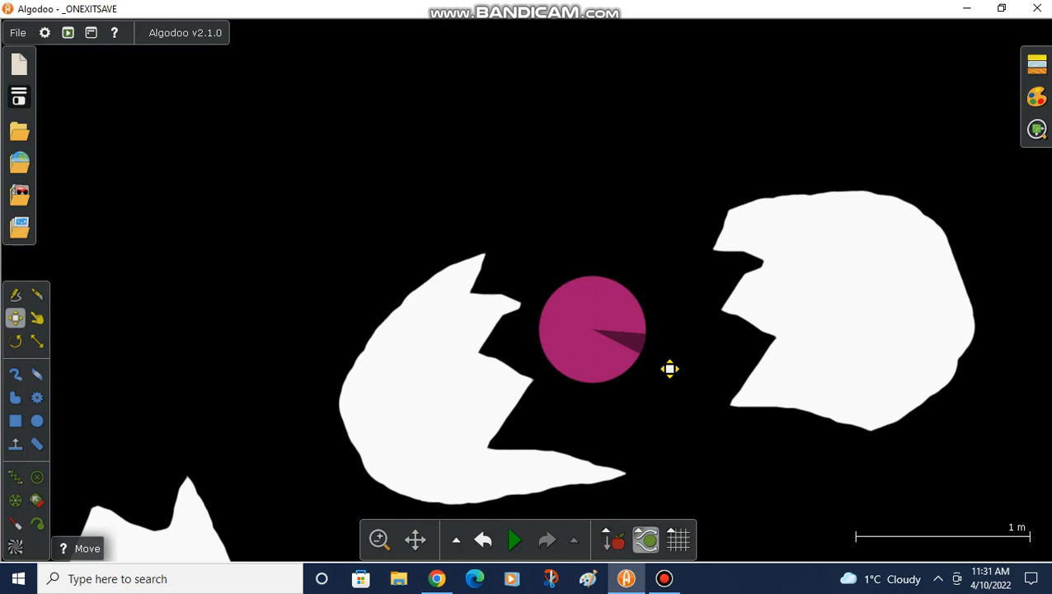
pyautogui.rightClick(592, 328)
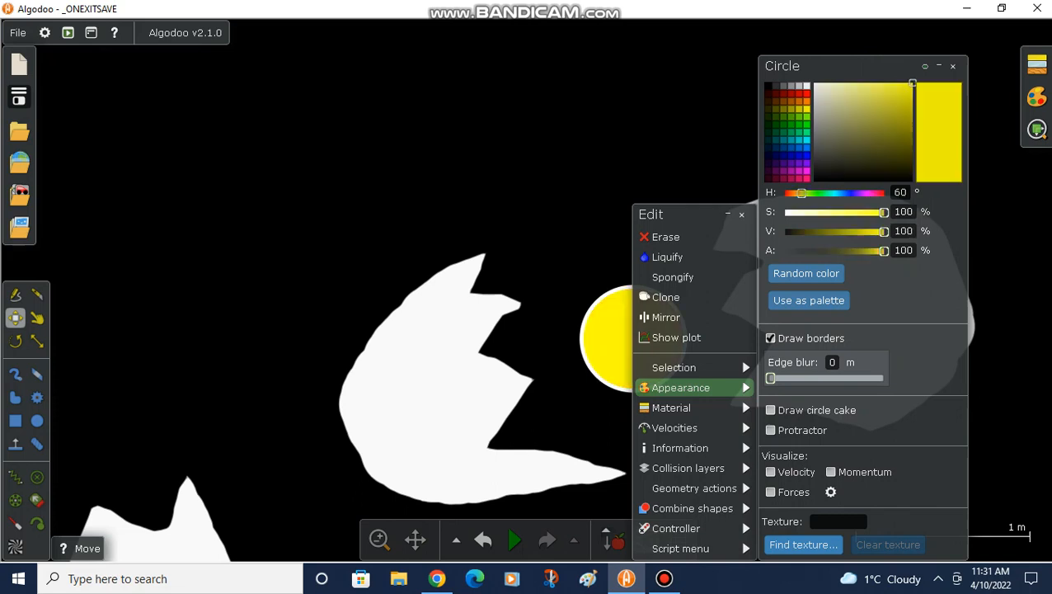
pyautogui.click(515, 539)
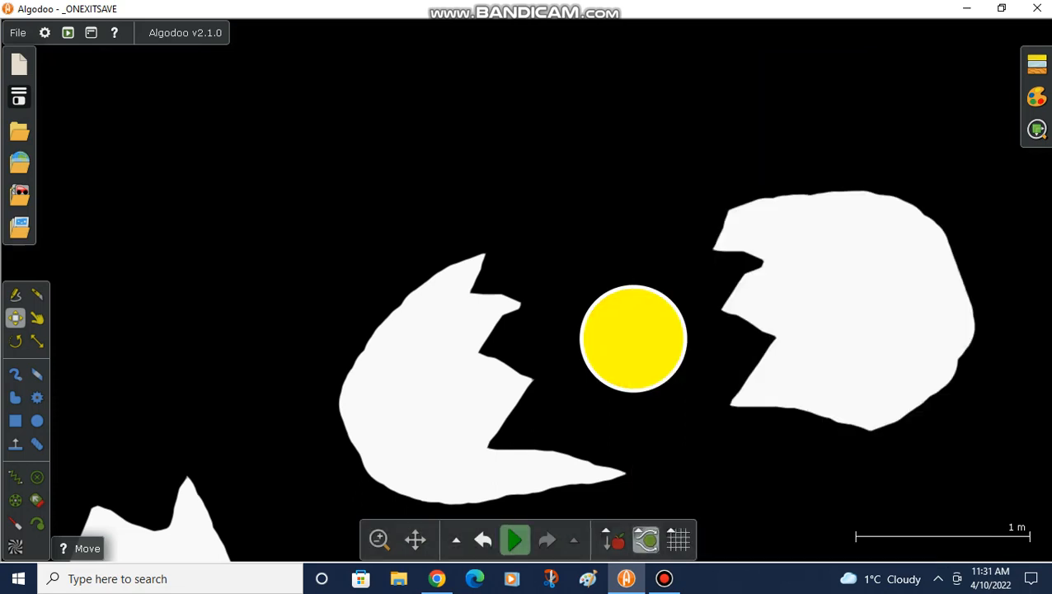
pyautogui.click(514, 539)
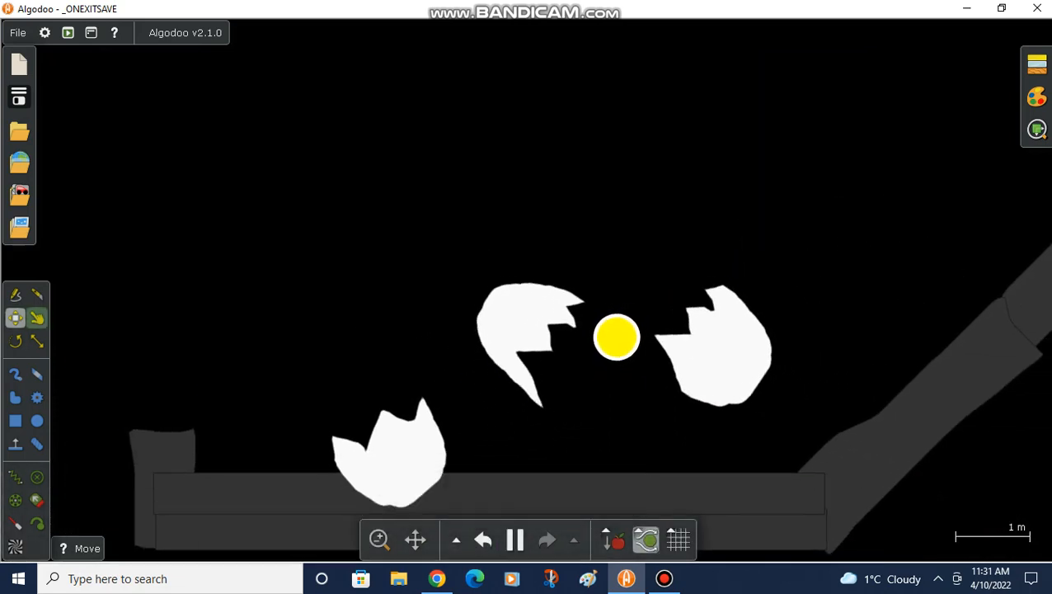
pyautogui.click(36, 317)
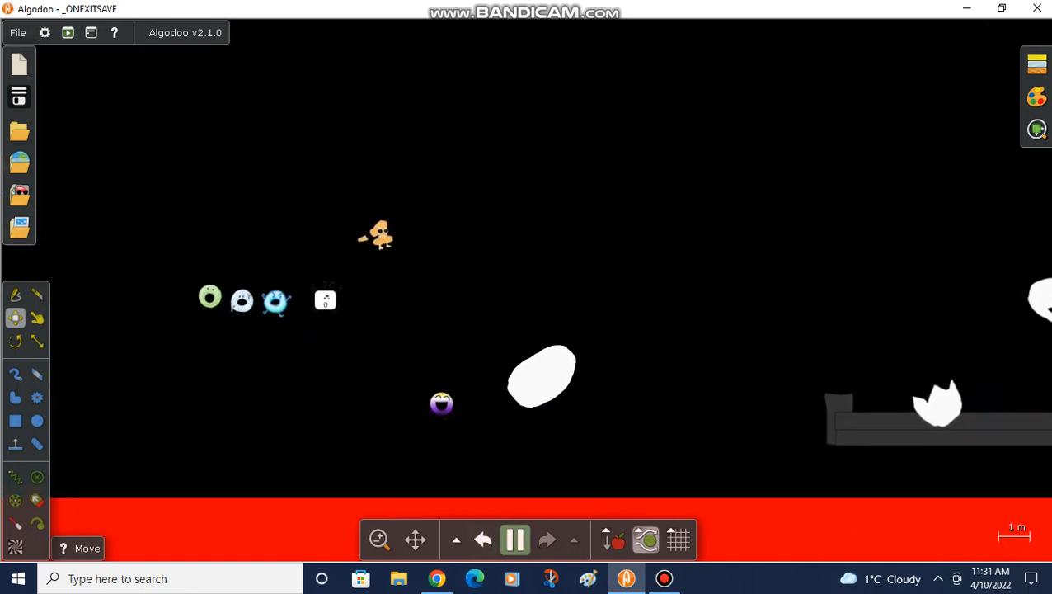
# - Pause the scene and draw a yolk circle between the cracked shell halves
pyautogui.click(514, 540)
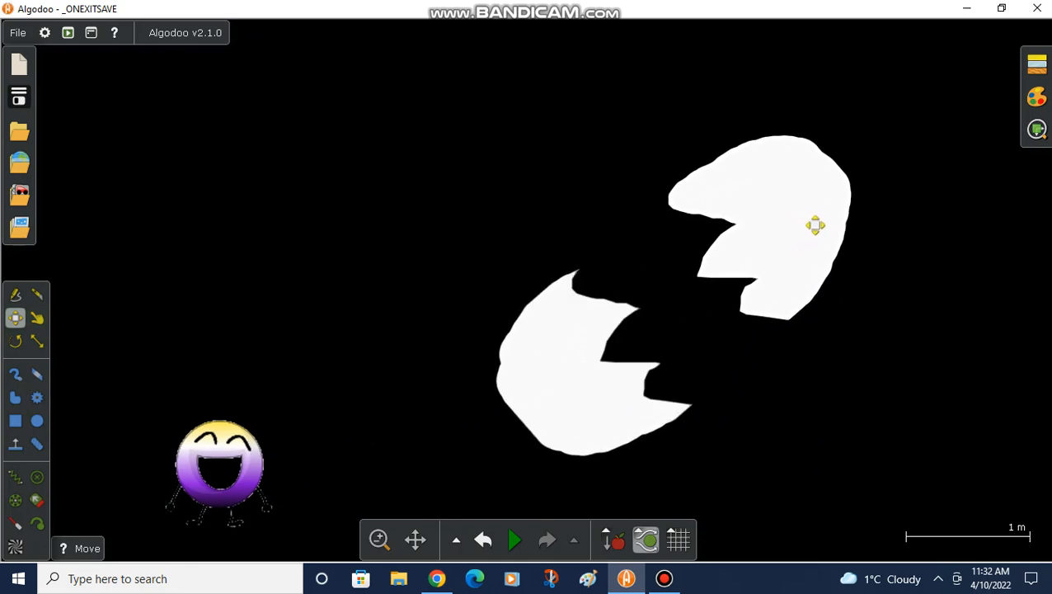
pyautogui.click(36, 421)
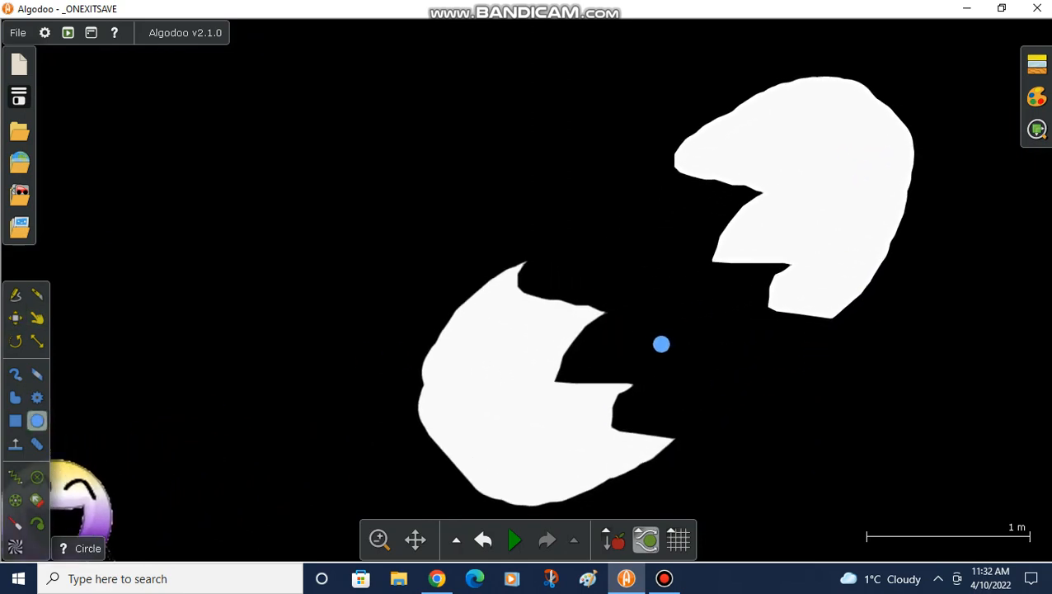
pyautogui.moveTo(661, 344); pyautogui.dragTo(736, 321)
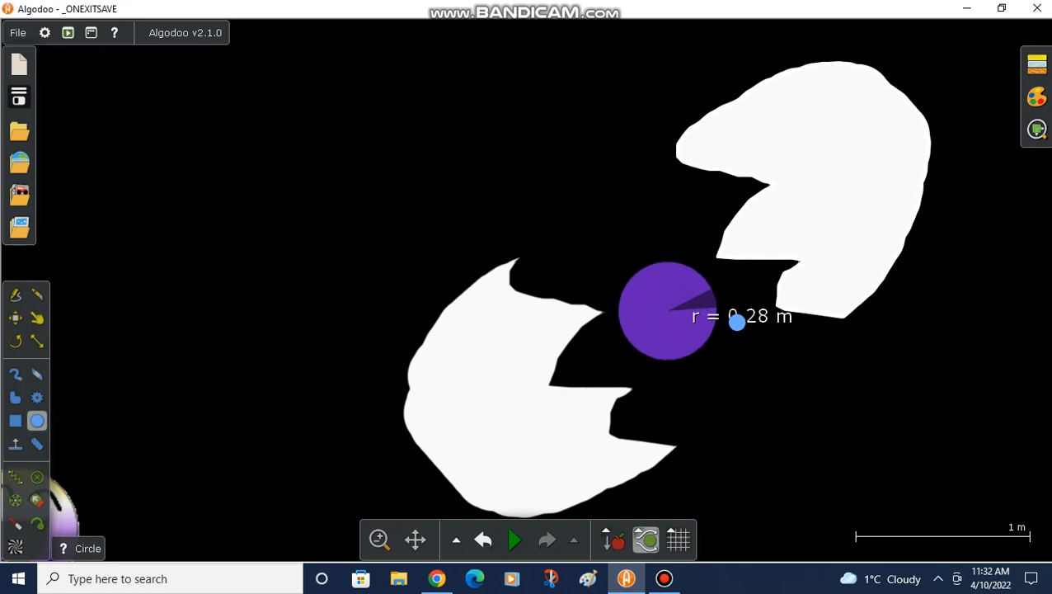
# - Colour the circle yellow via its appearance settings, undo a stray change, and zoom out
pyautogui.rightClick(668, 313)
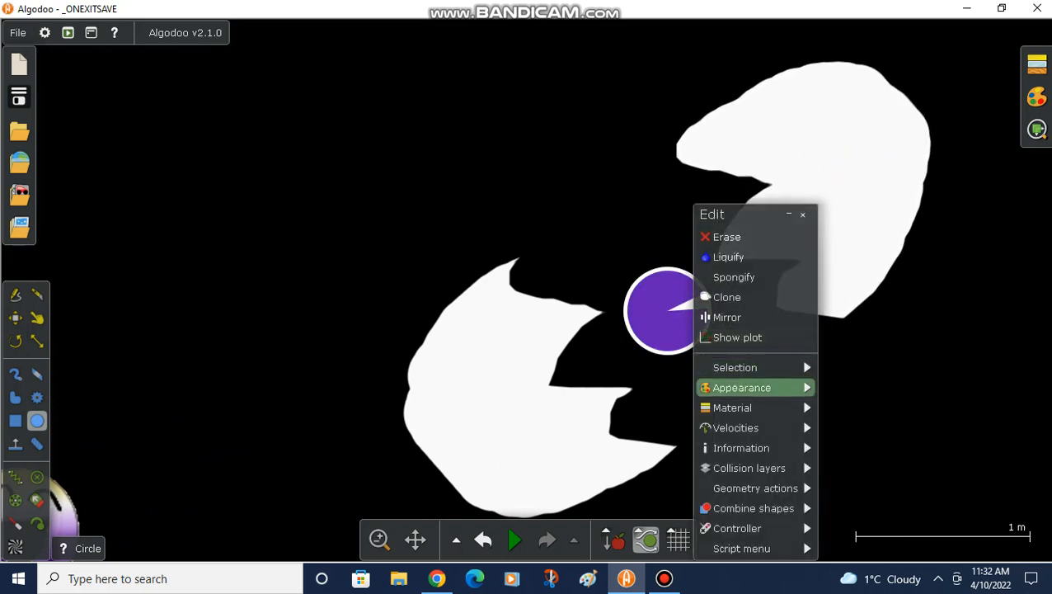
pyautogui.click(742, 388)
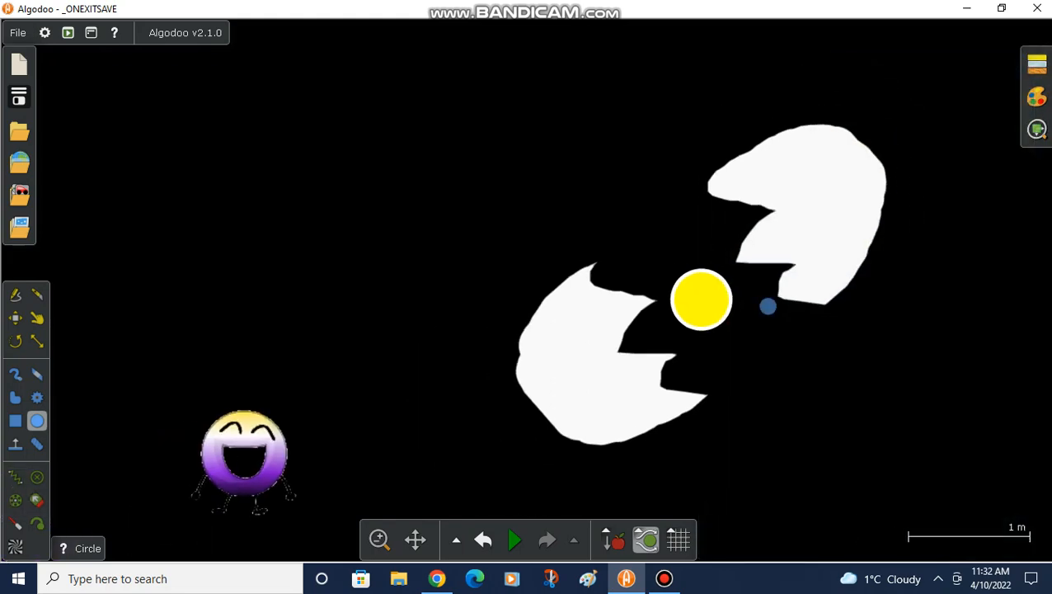
pyautogui.click(514, 539)
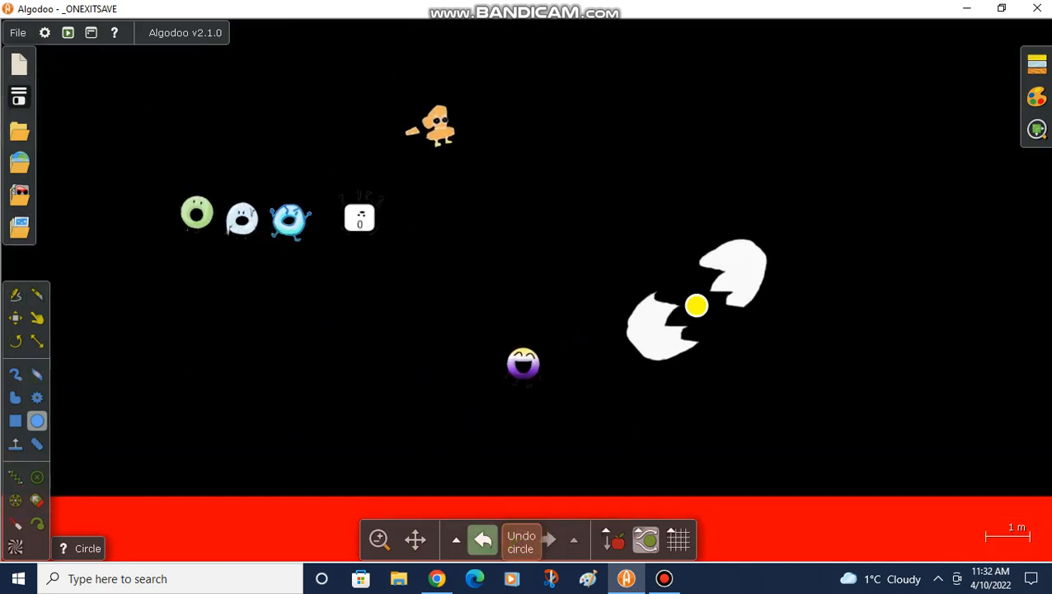
pyautogui.click(515, 539)
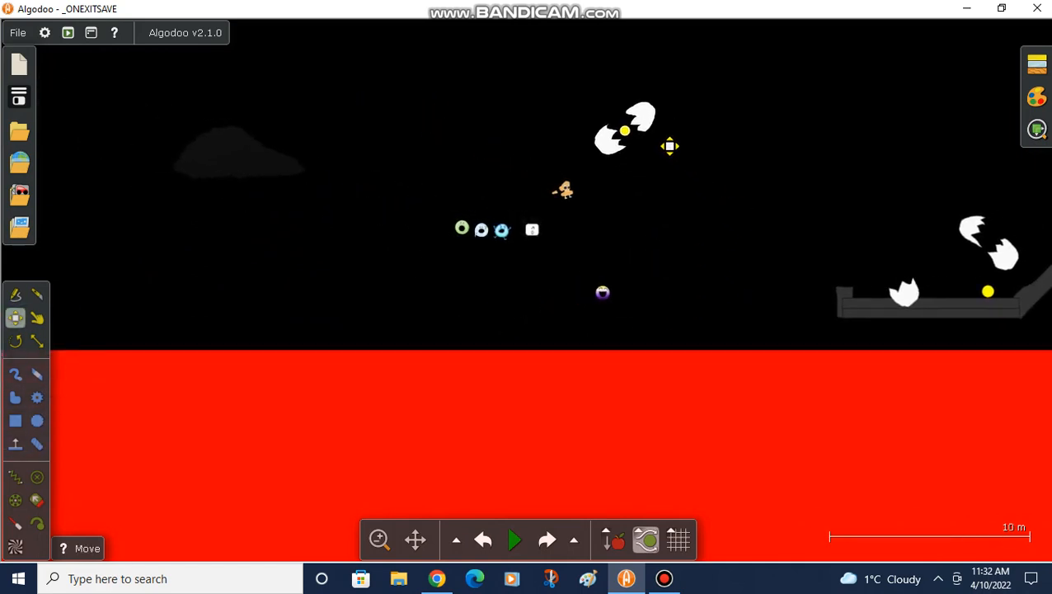
pyautogui.click(515, 539)
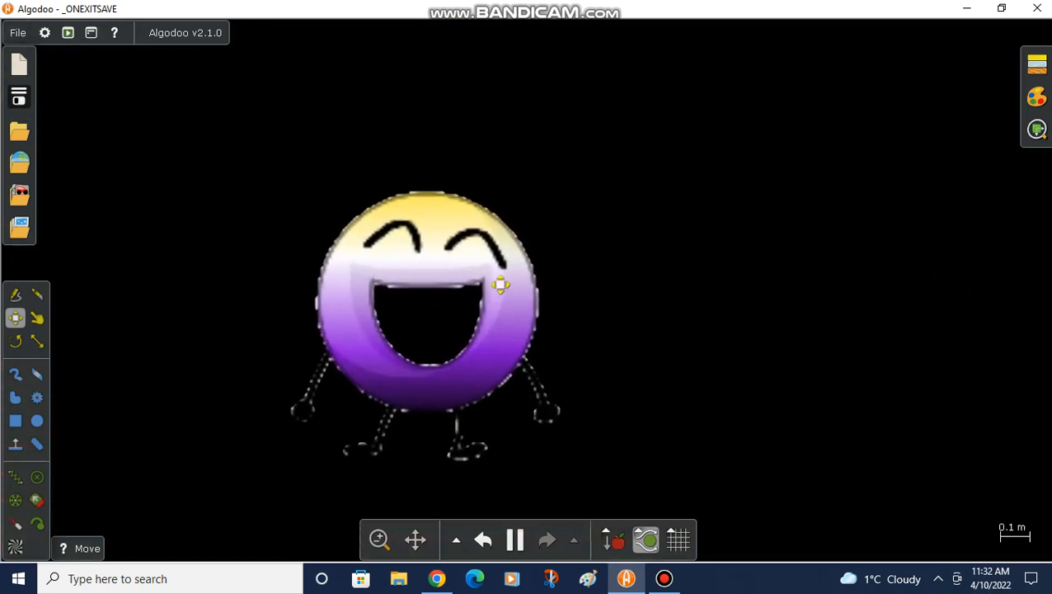
pyautogui.rightClick(501, 284)
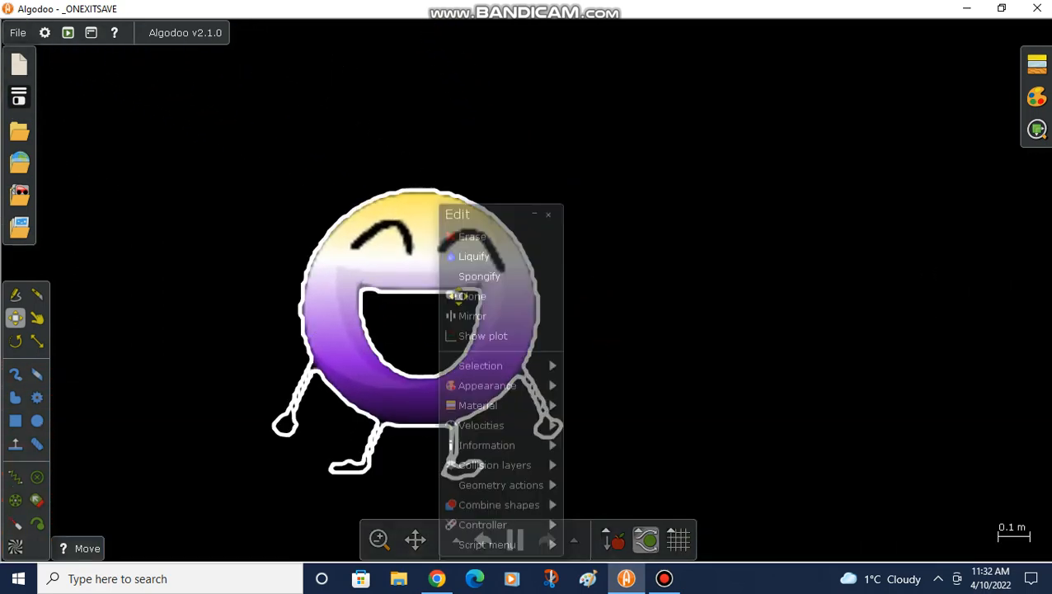
pyautogui.click(488, 386)
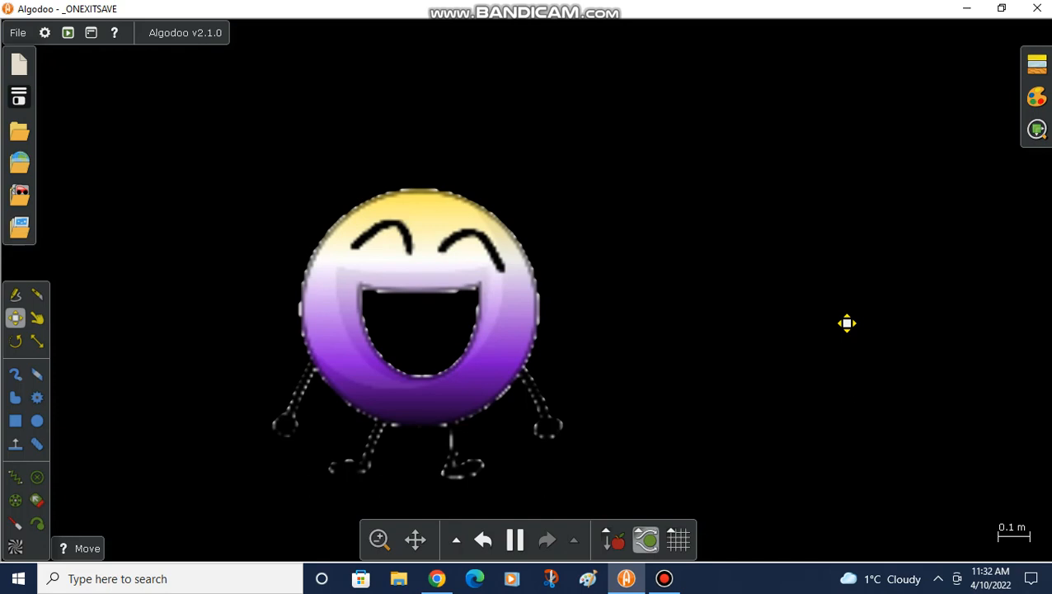
pyautogui.moveTo(778, 69)
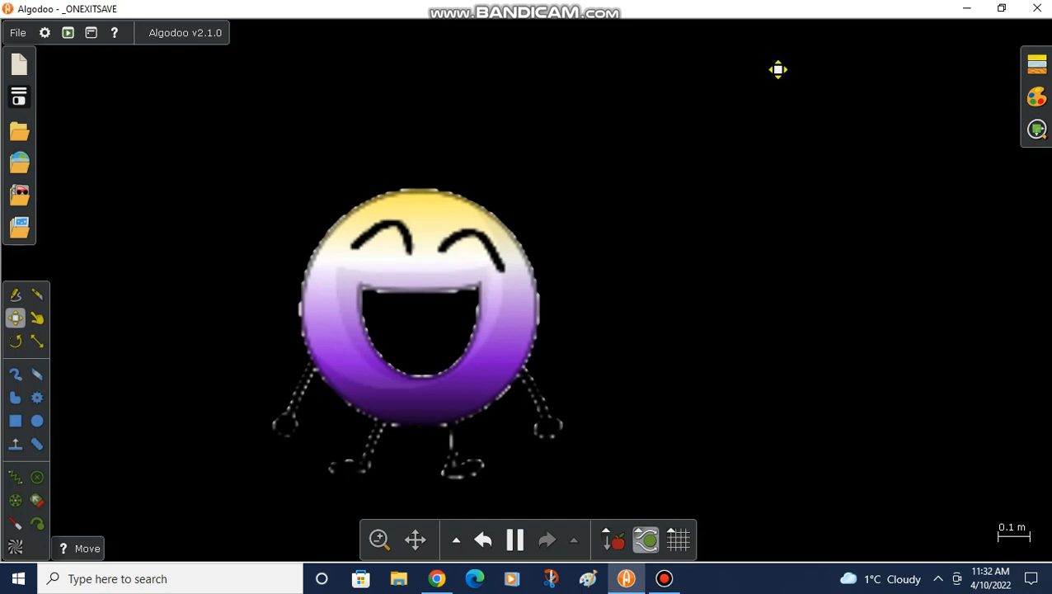
pyautogui.rightClick(412, 330)
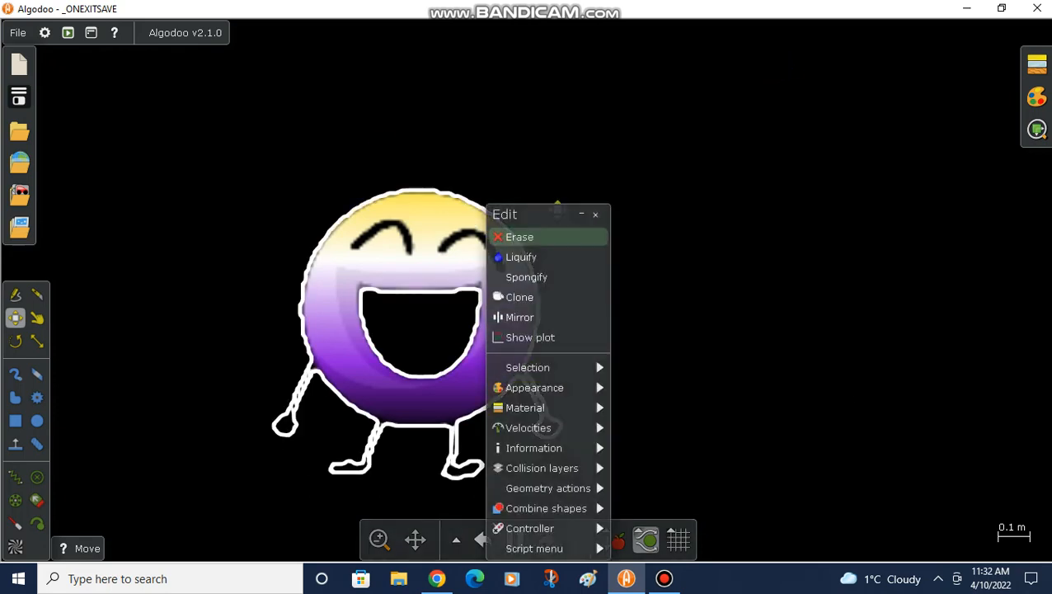
pyautogui.click(515, 539)
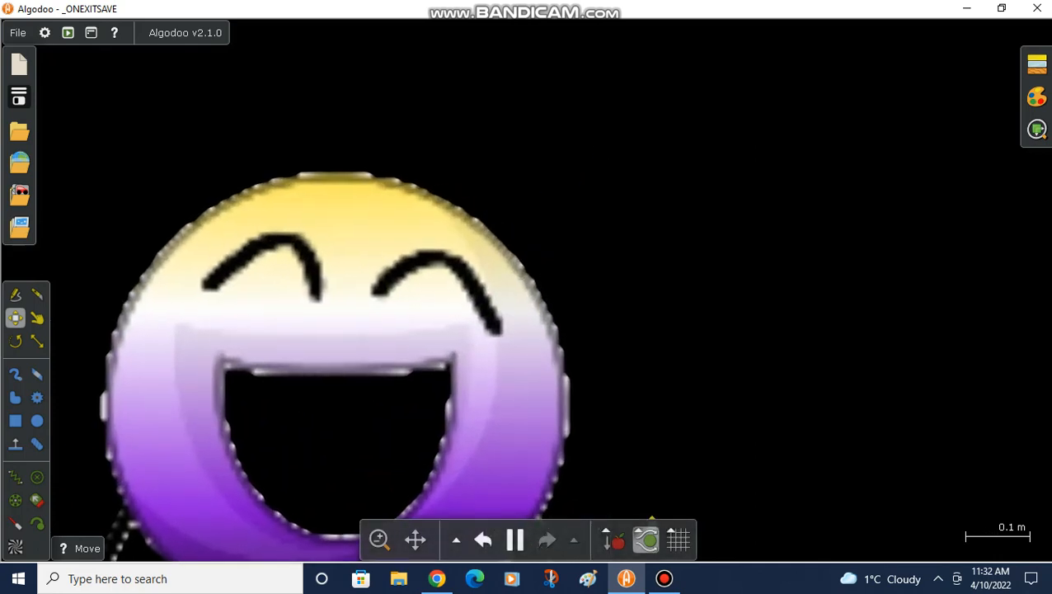
pyautogui.click(514, 539)
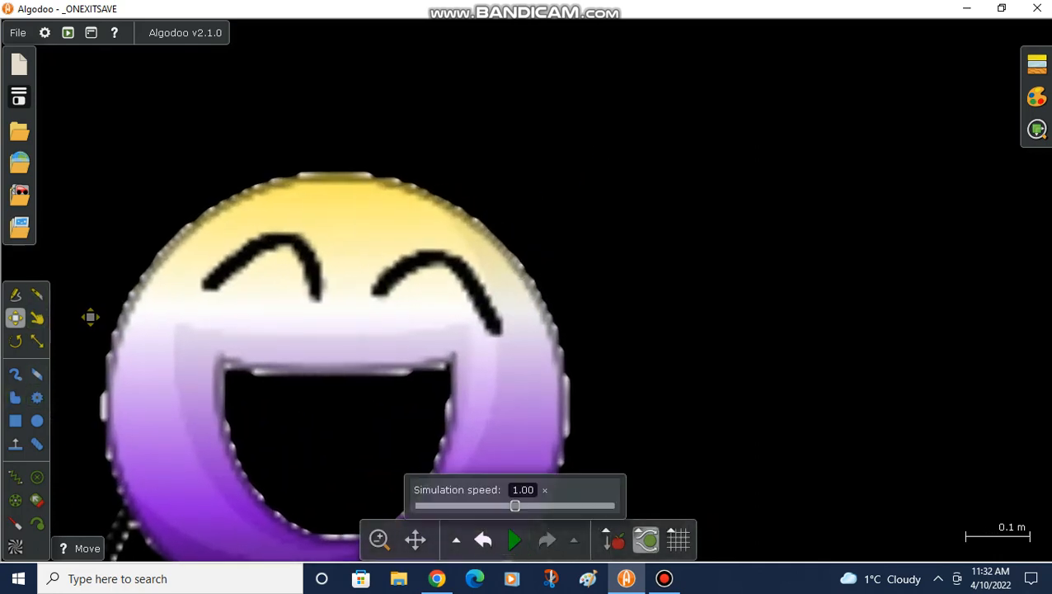
pyautogui.click(545, 488)
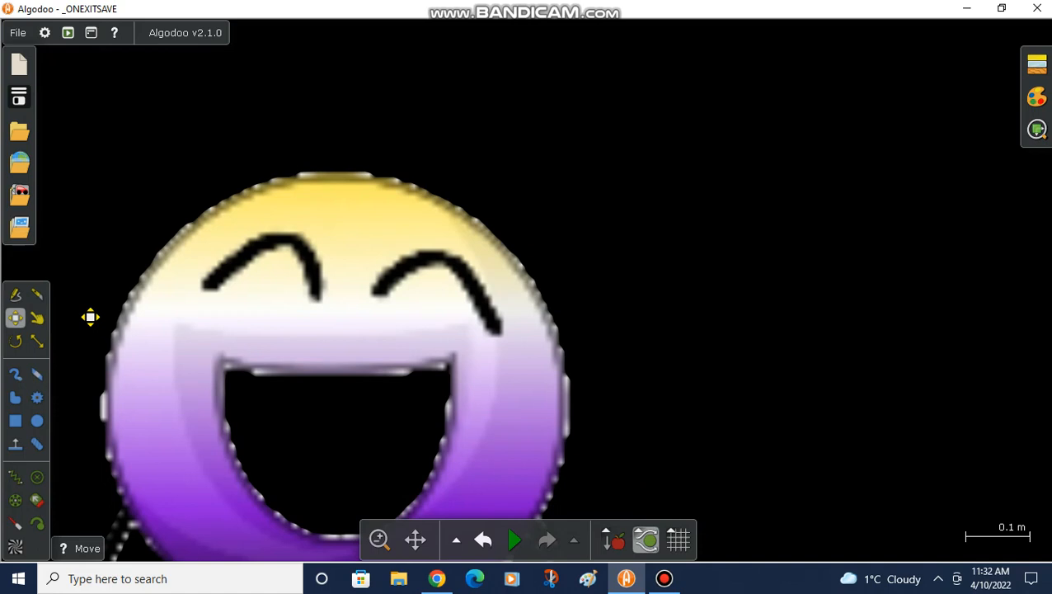
pyautogui.moveTo(322, 272)
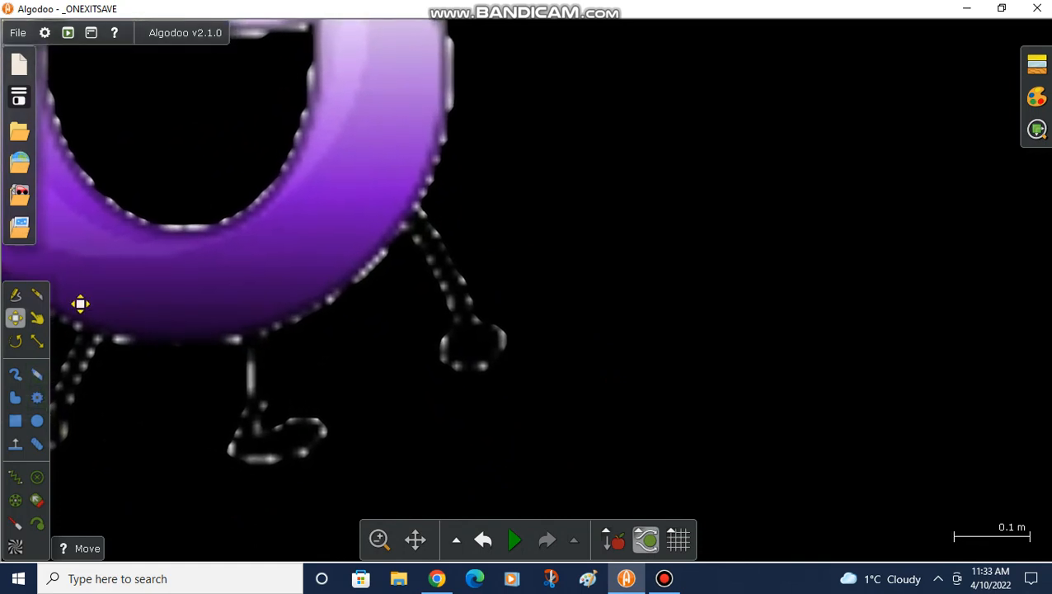
# - Thin the brush to 0.040 m and paint a small blue blob near the smiley's feet
pyautogui.click(16, 372)
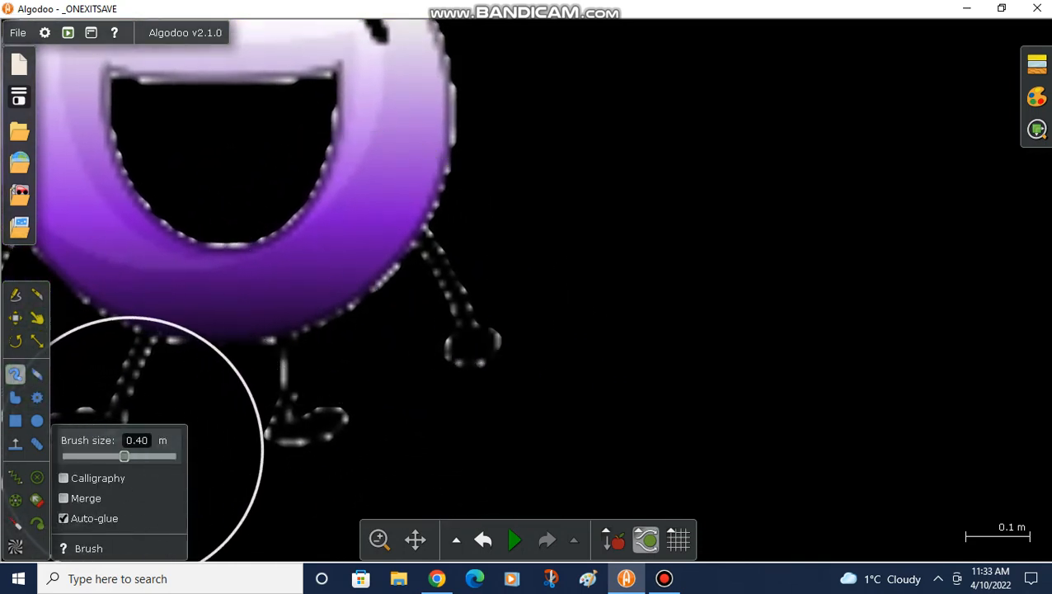
pyautogui.moveTo(124, 455); pyautogui.dragTo(82, 455)
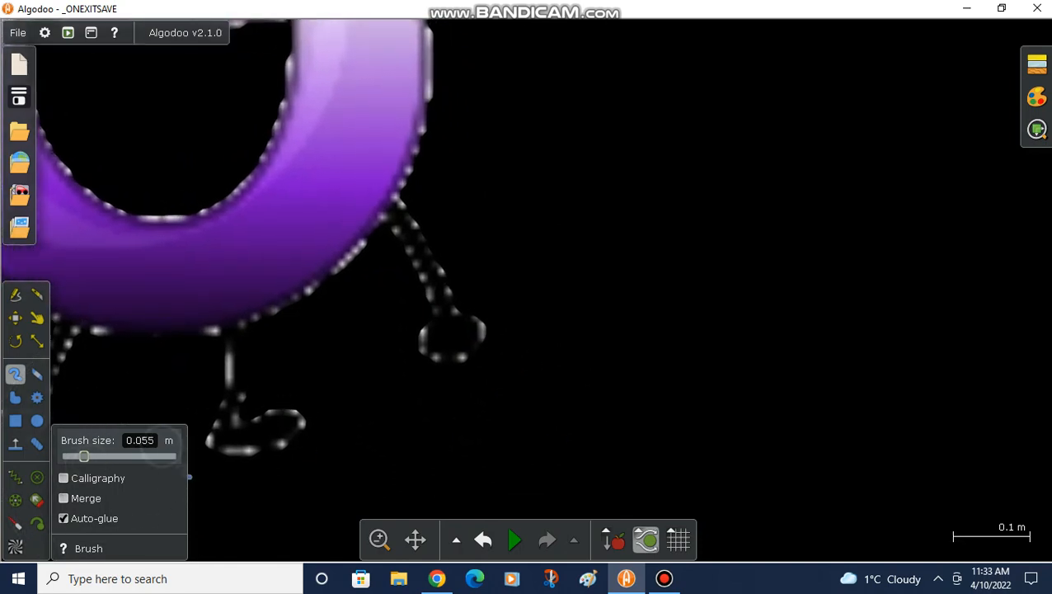
pyautogui.moveTo(83, 455); pyautogui.dragTo(79, 455)
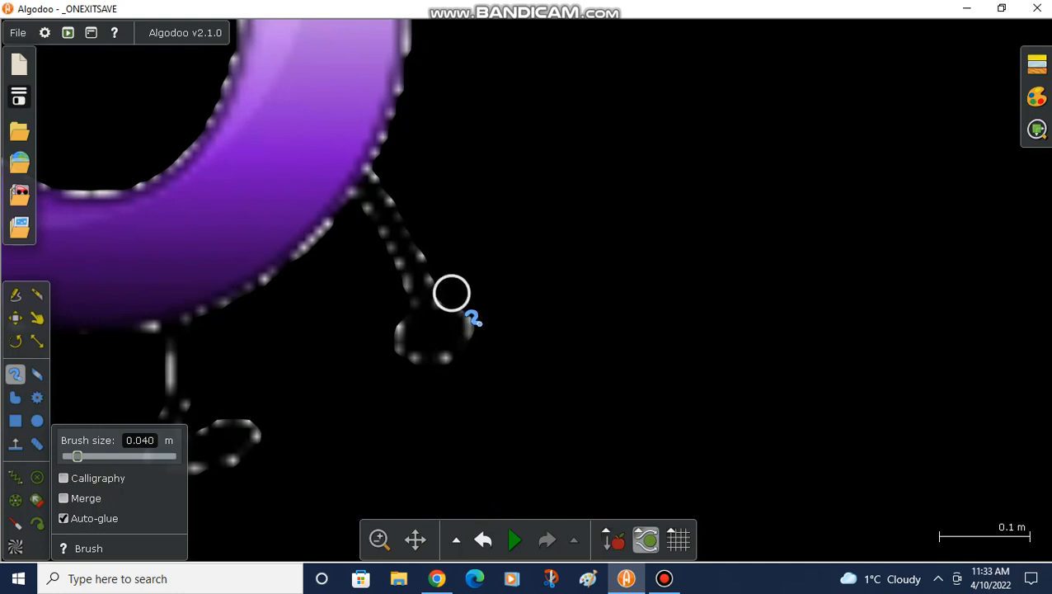
pyautogui.moveTo(452, 294); pyautogui.dragTo(376, 338)
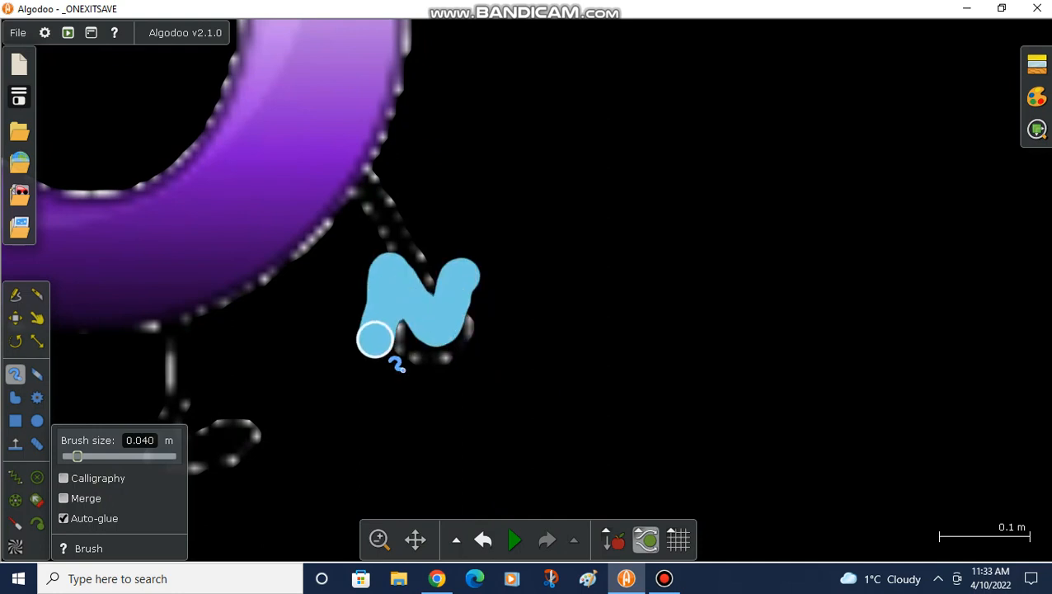
pyautogui.moveTo(376, 338); pyautogui.dragTo(472, 308)
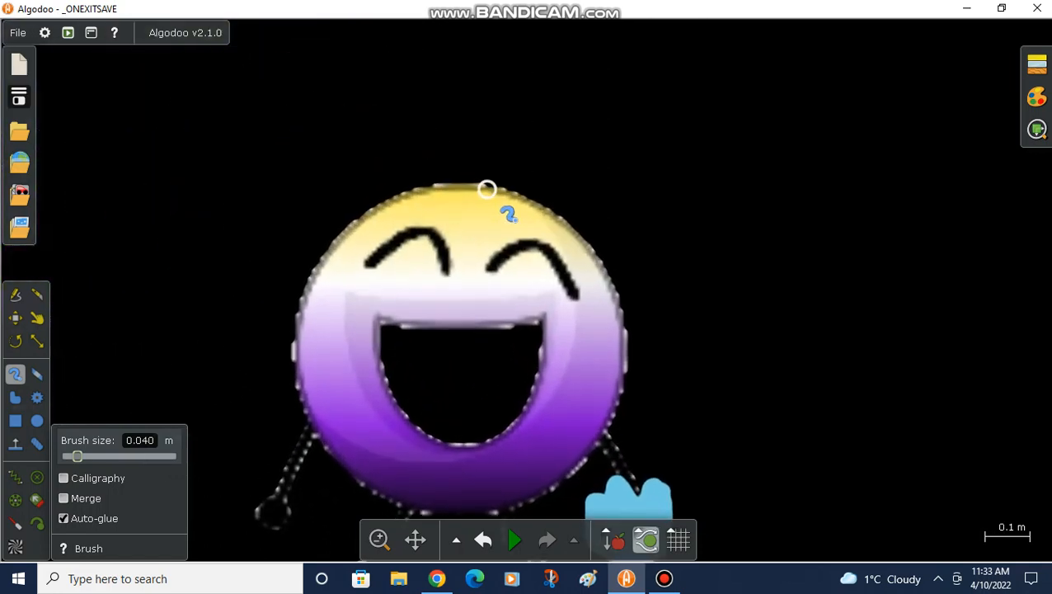
# - Paint a green hat shape across the top of the smiley's head
pyautogui.moveTo(487, 188); pyautogui.dragTo(371, 211)
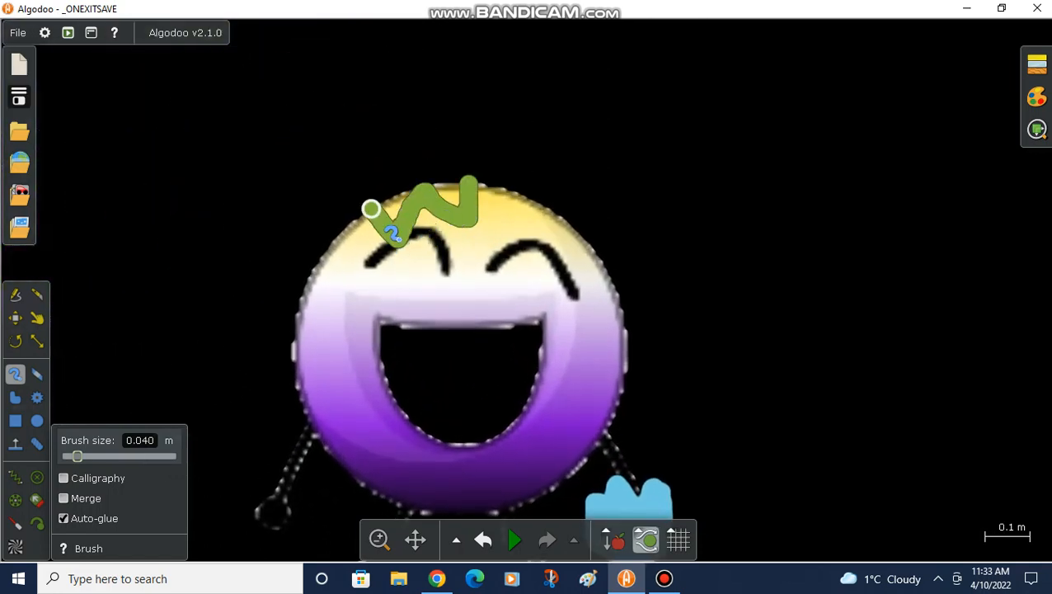
pyautogui.moveTo(371, 208); pyautogui.dragTo(320, 277)
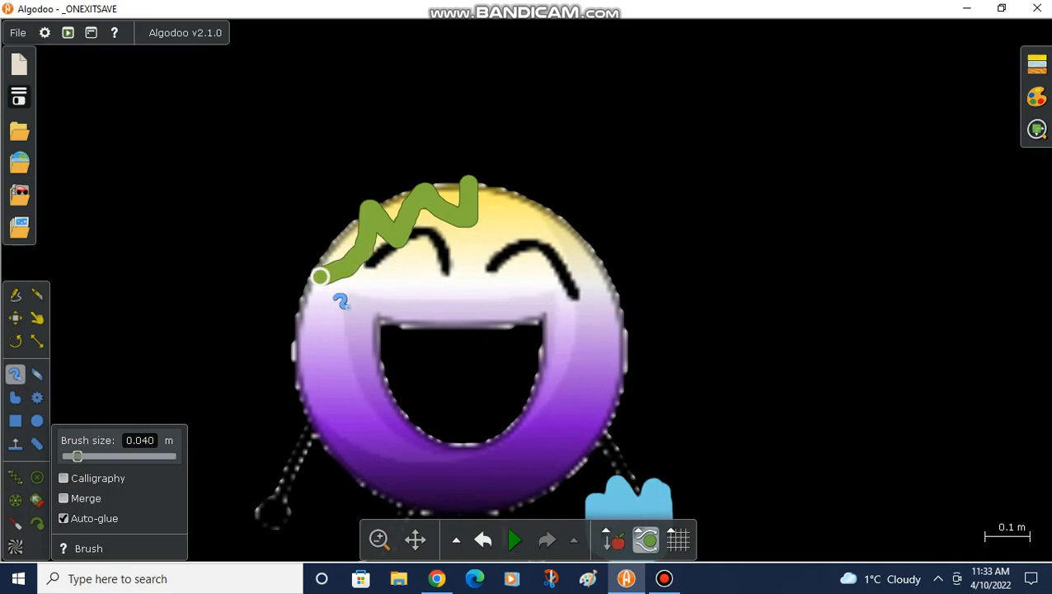
pyautogui.moveTo(322, 277); pyautogui.dragTo(470, 190)
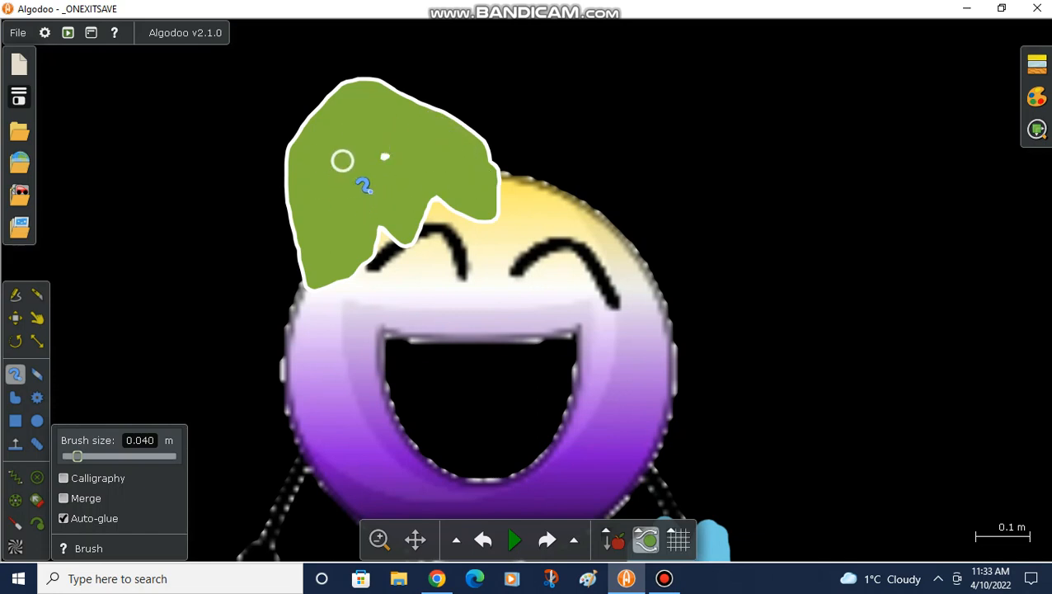
# - Draw a small circle on the smiley's face and recolour it from pink to yellow
pyautogui.click(36, 420)
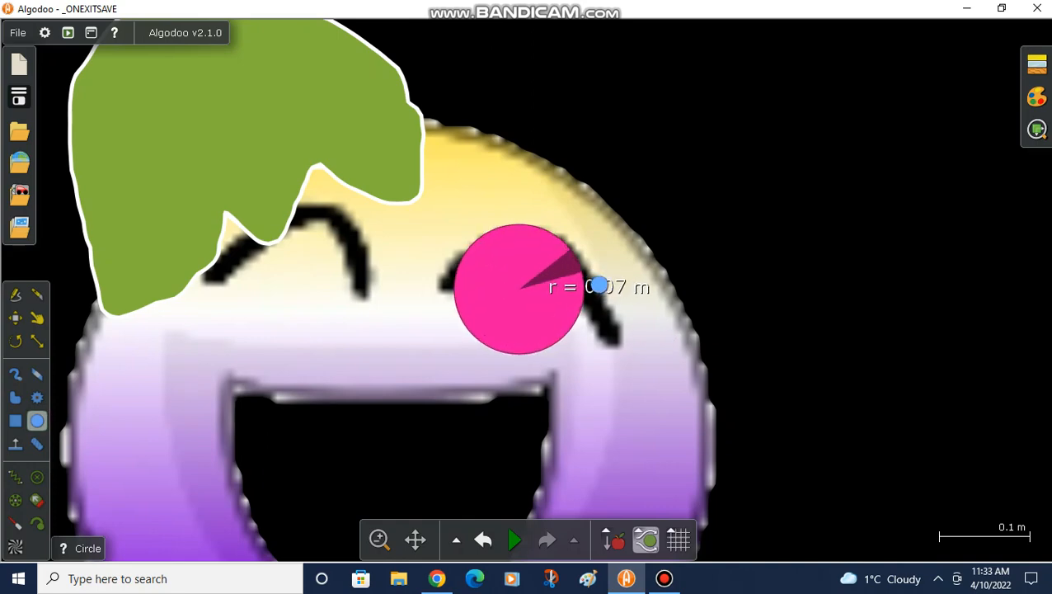
pyautogui.moveTo(600, 287); pyautogui.dragTo(630, 293)
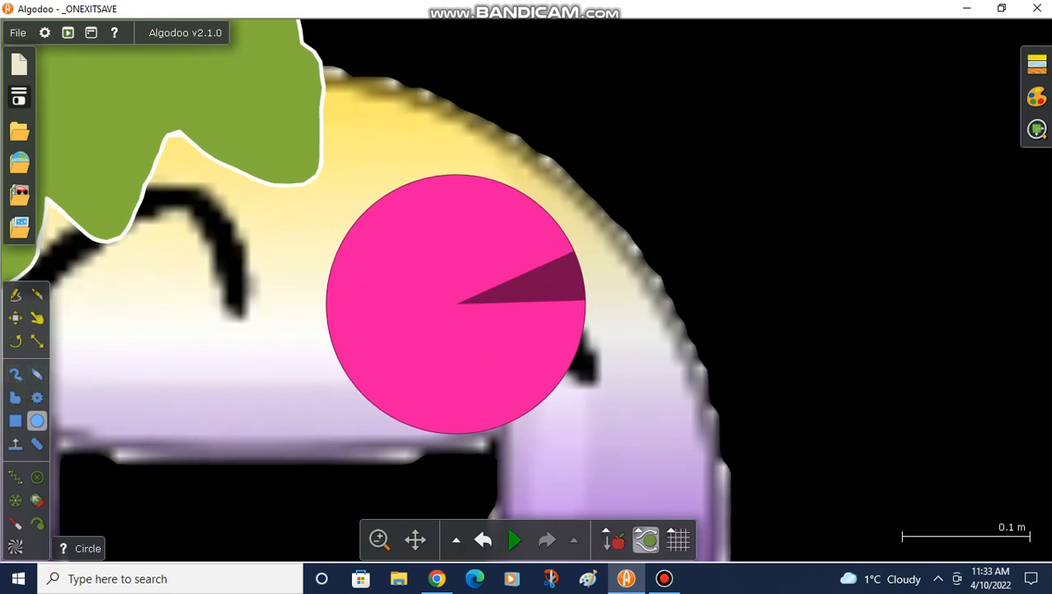
pyautogui.rightClick(459, 305)
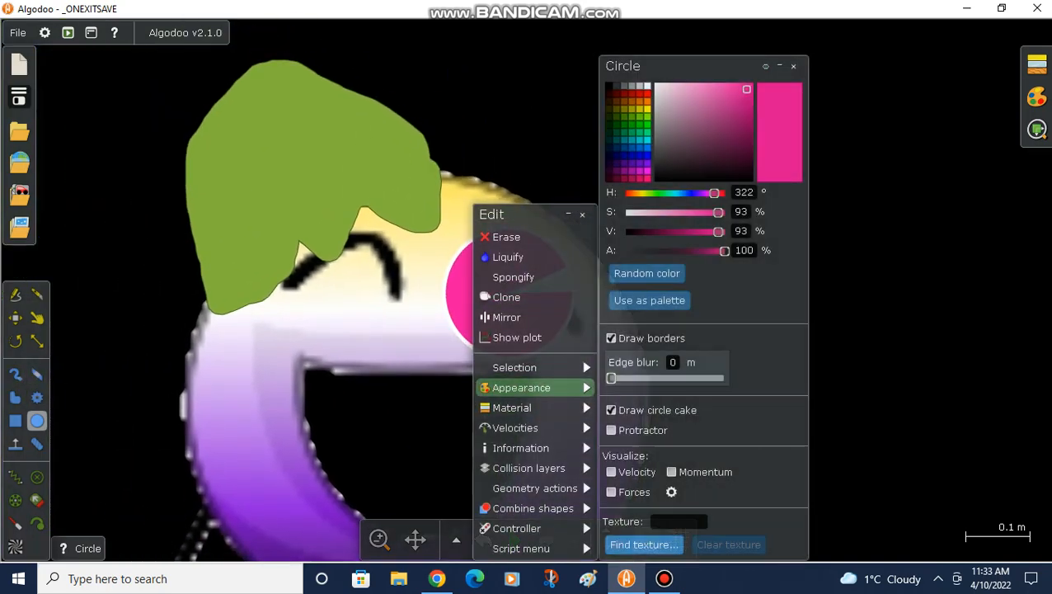
pyautogui.click(643, 191)
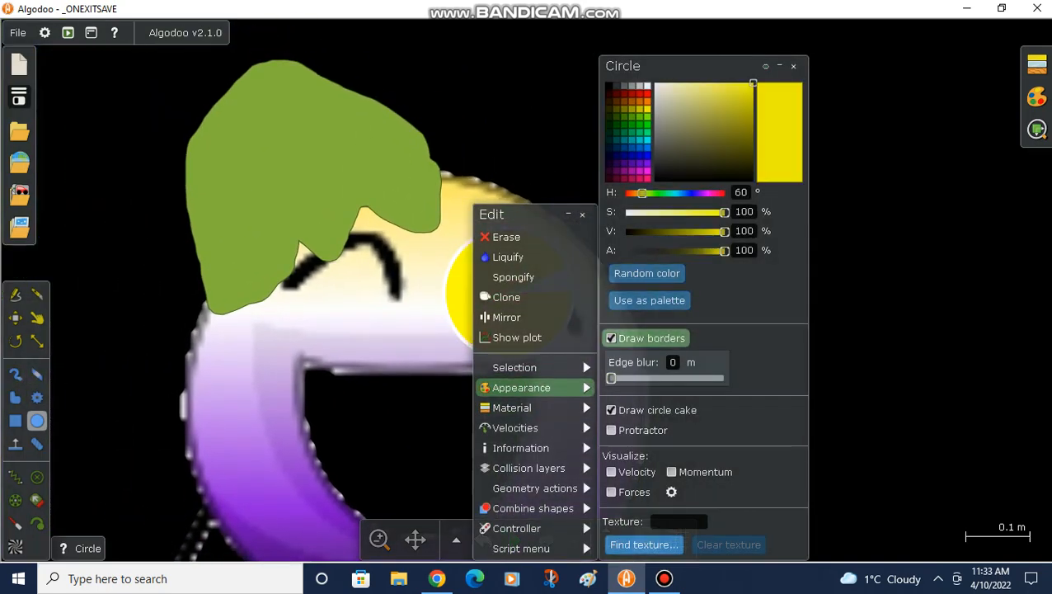